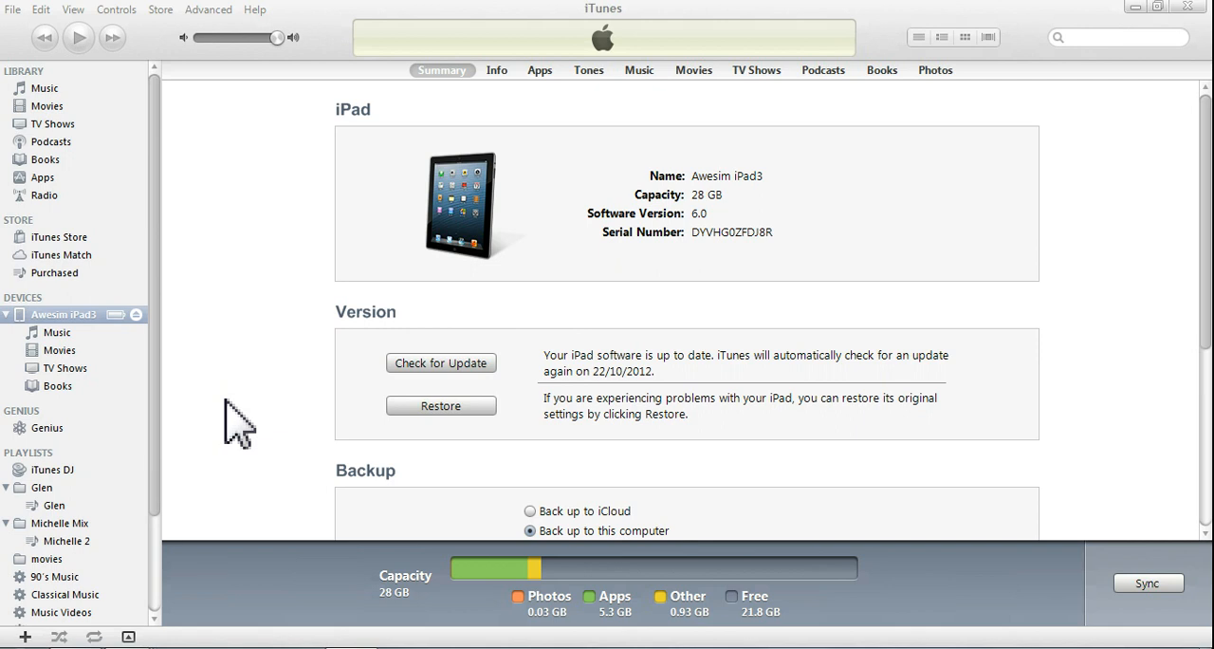
{"action": "mouse_move", "coordinate": [98, 361]}
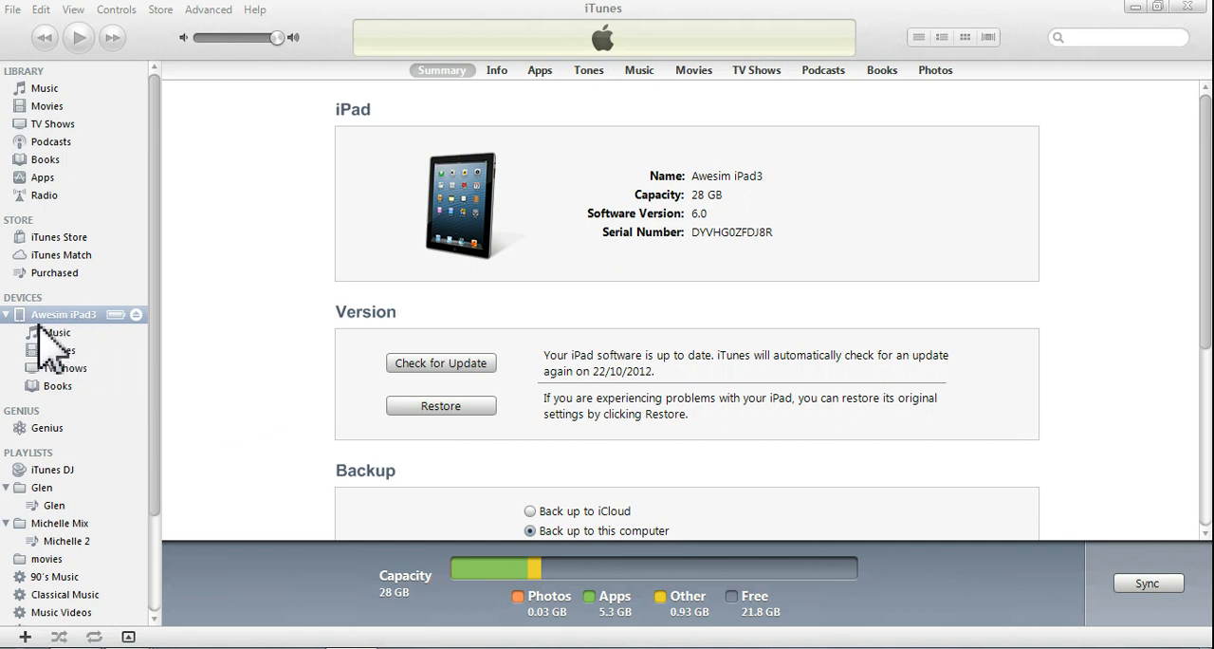
{"action": "mouse_move", "coordinate": [90, 348]}
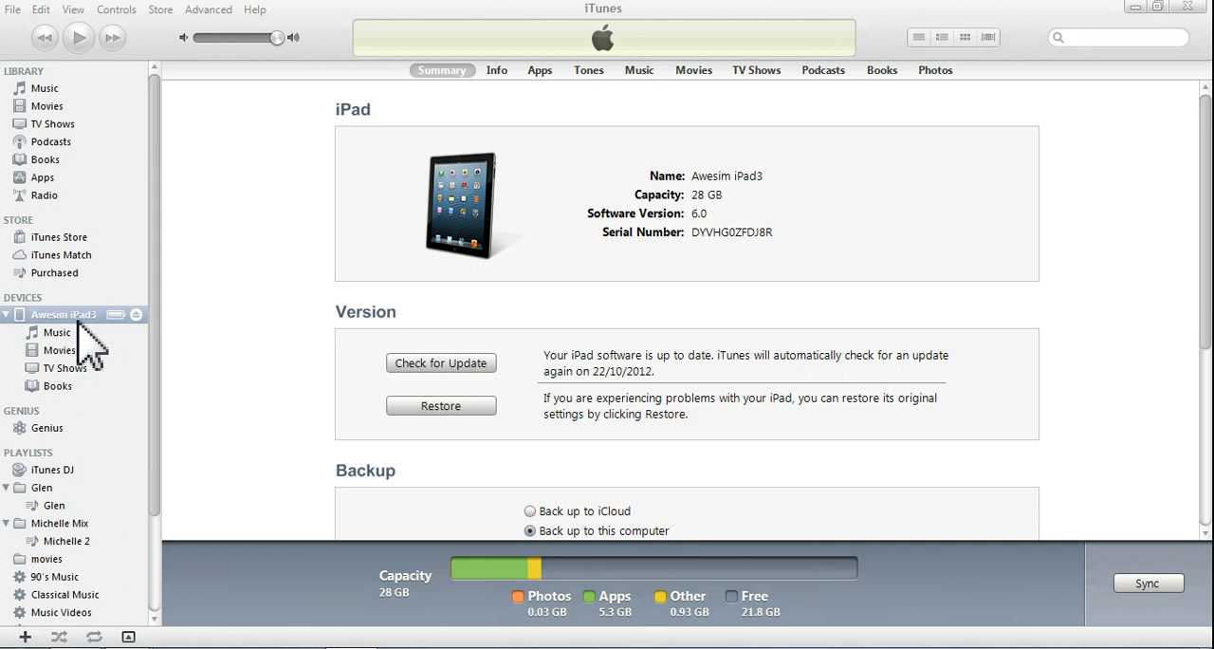
{"action": "mouse_move", "coordinate": [225, 368]}
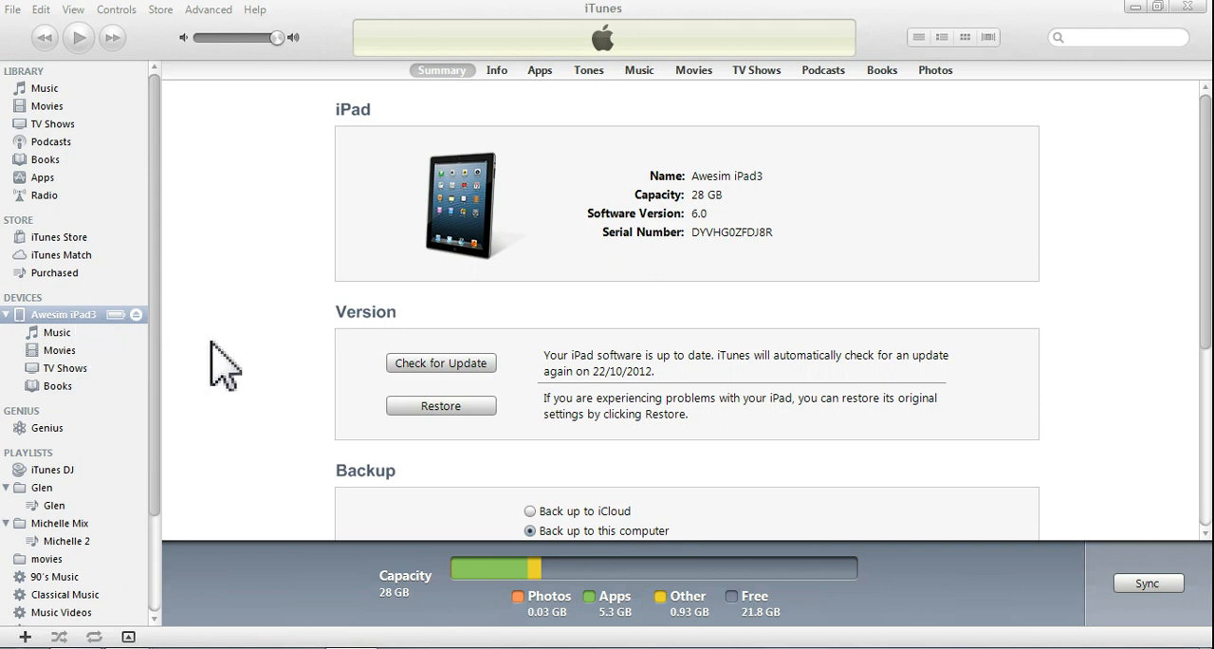
{"action": "mouse_move", "coordinate": [232, 351]}
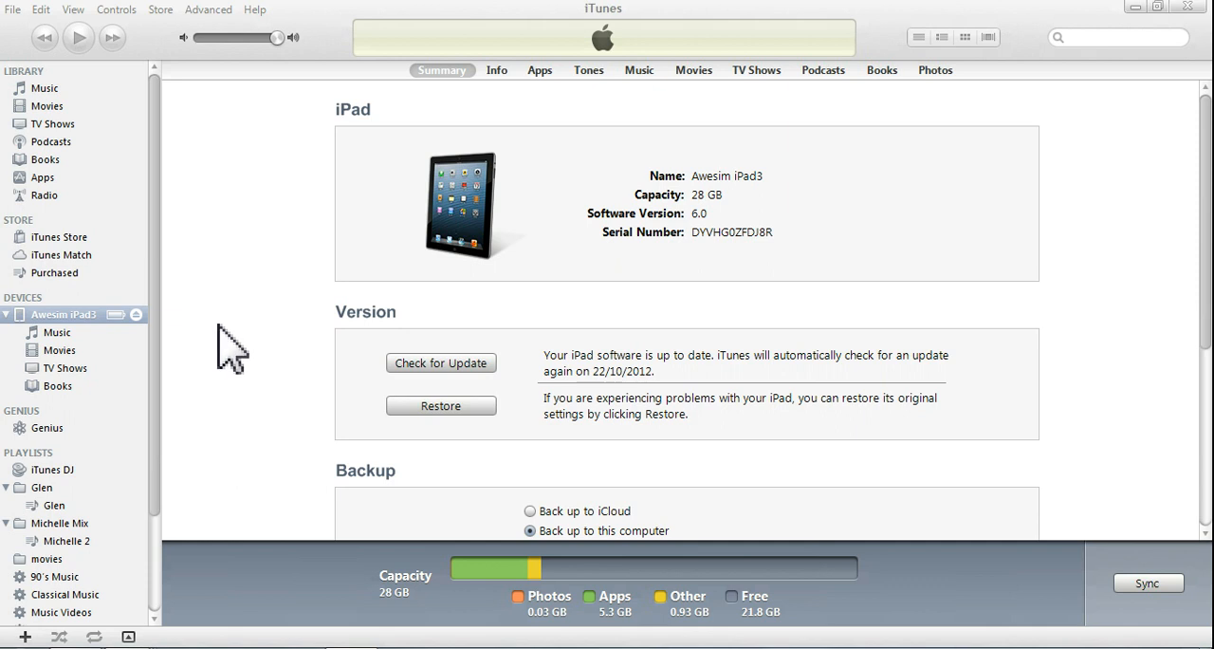
{"action": "mouse_move", "coordinate": [534, 128]}
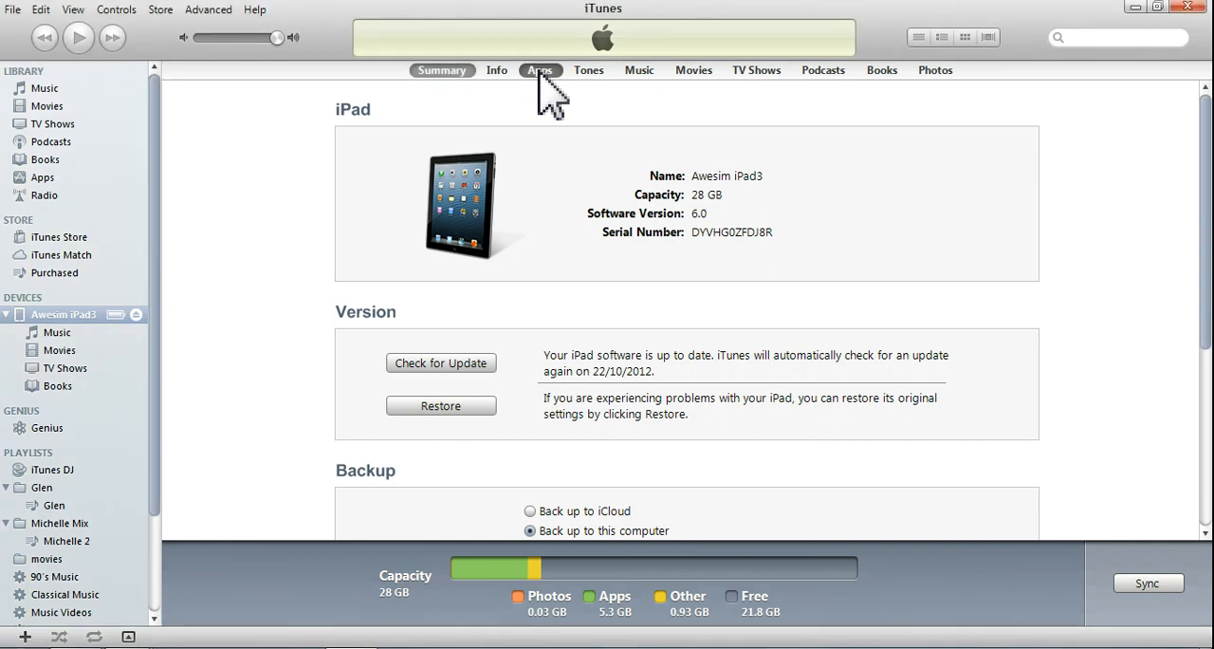
Step: Show the iPad's Apps page and bring the File Sharing section into view
{"action": "left_click", "coordinate": [540, 69]}
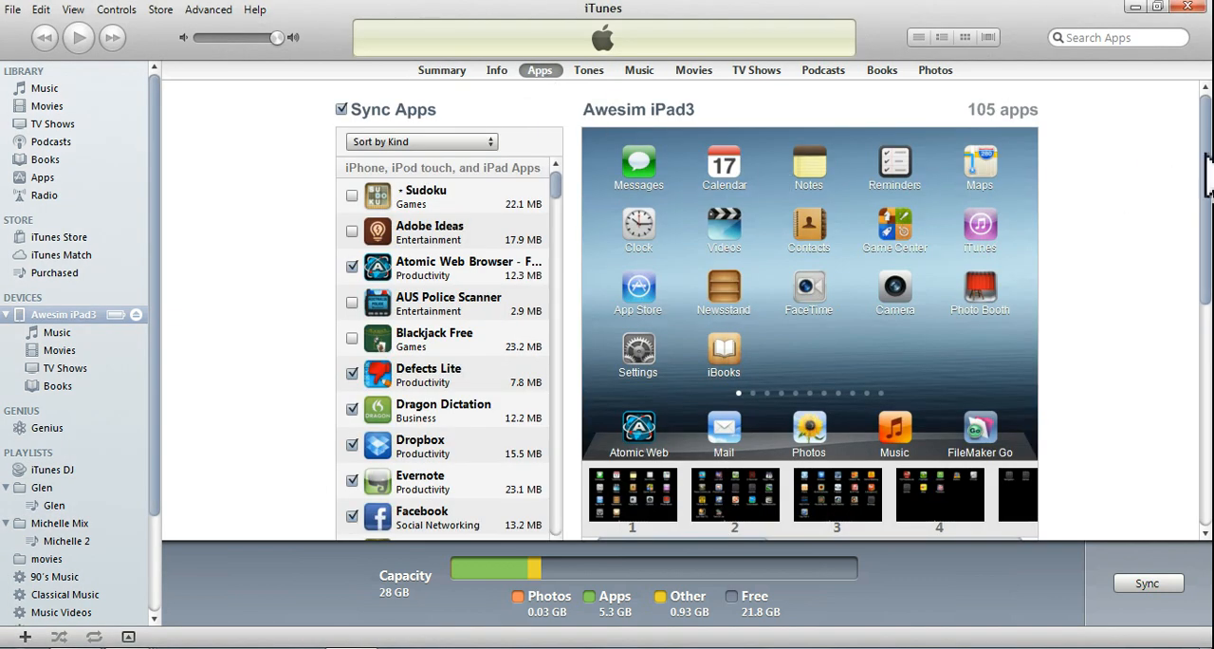
{"action": "scroll", "scroll_direction": "down", "scroll_amount": 3}
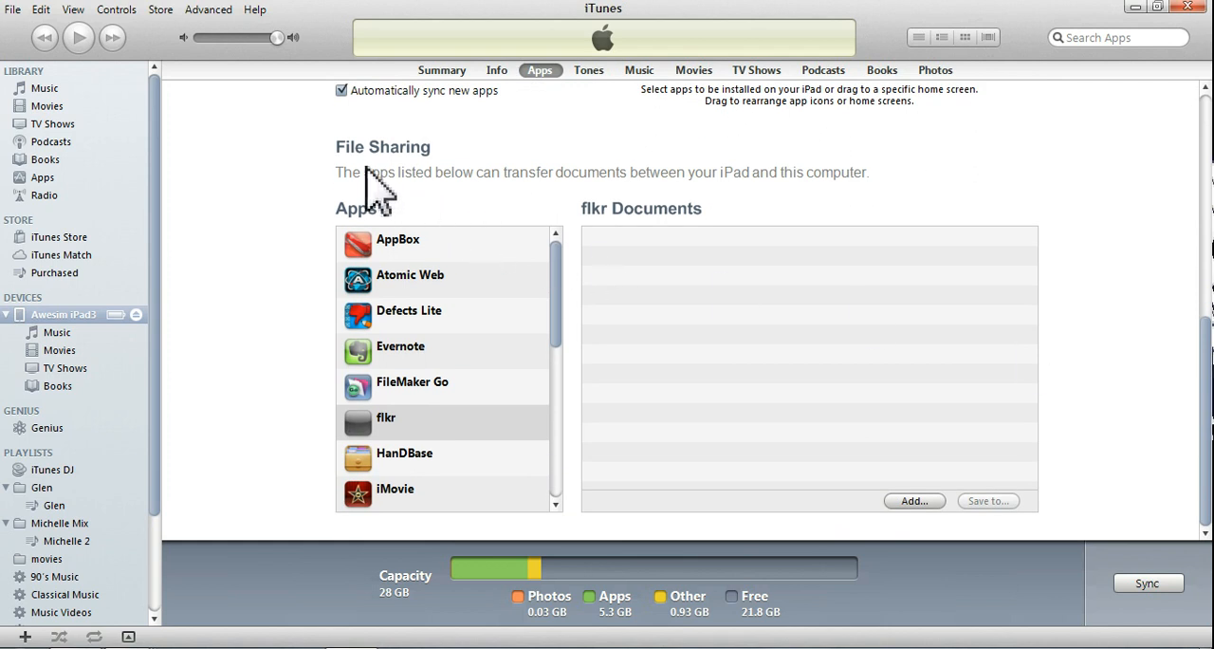
{"action": "mouse_move", "coordinate": [318, 289]}
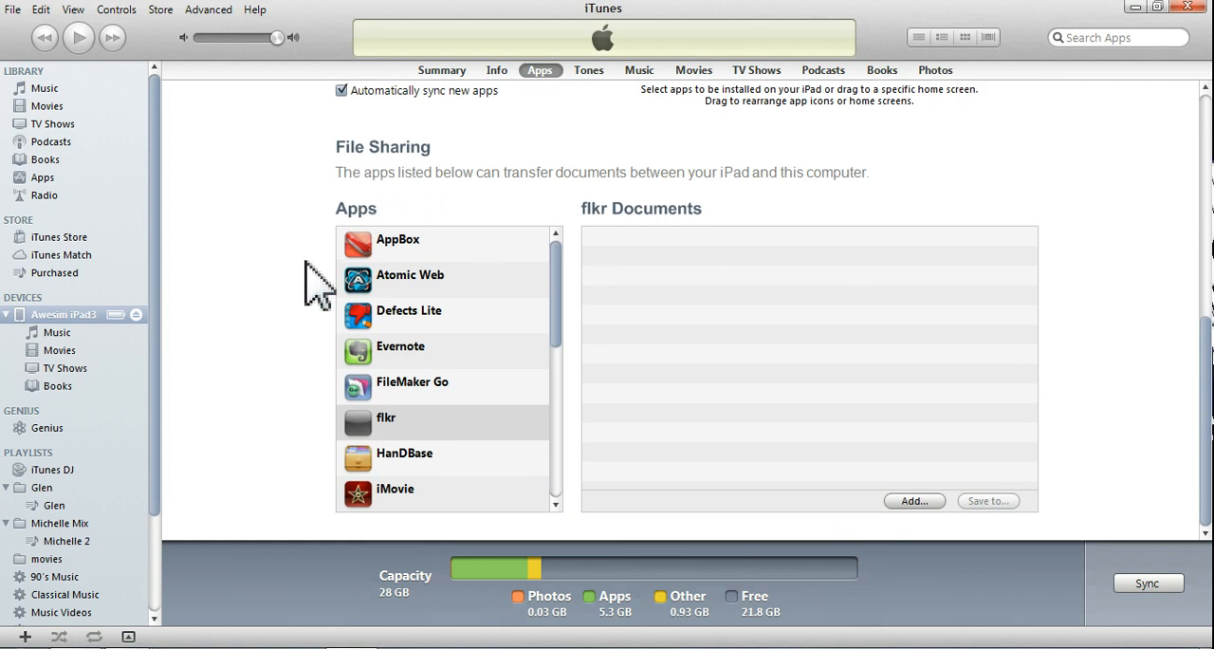
{"action": "mouse_move", "coordinate": [337, 418]}
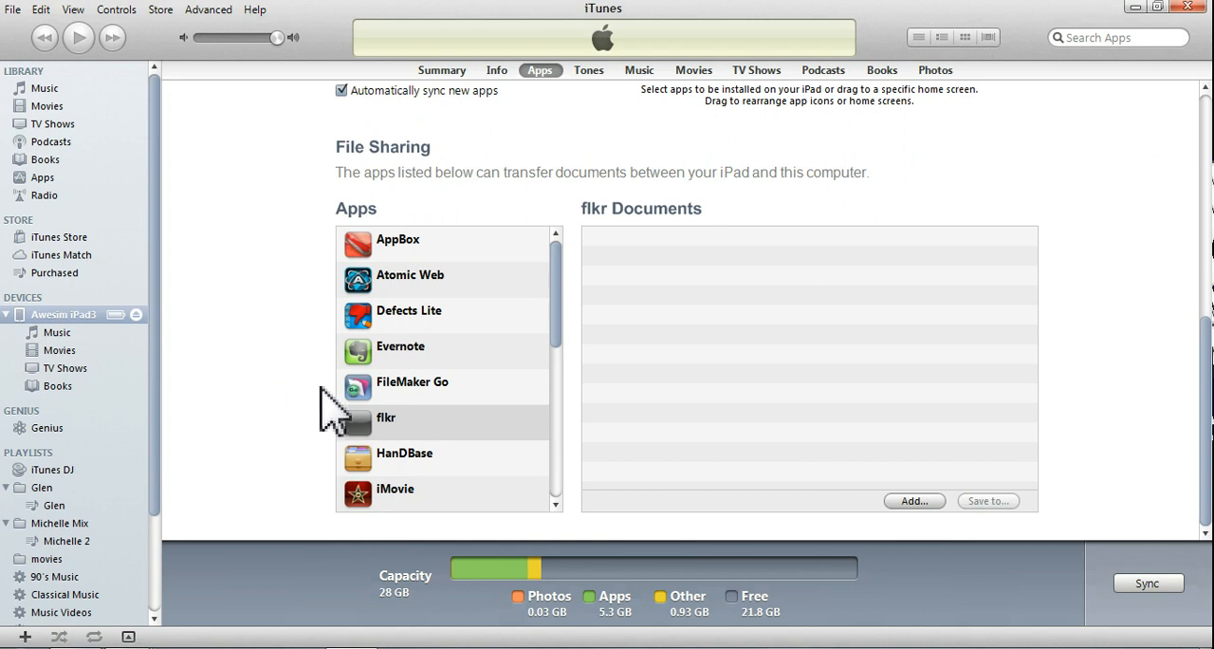
{"action": "mouse_move", "coordinate": [399, 413]}
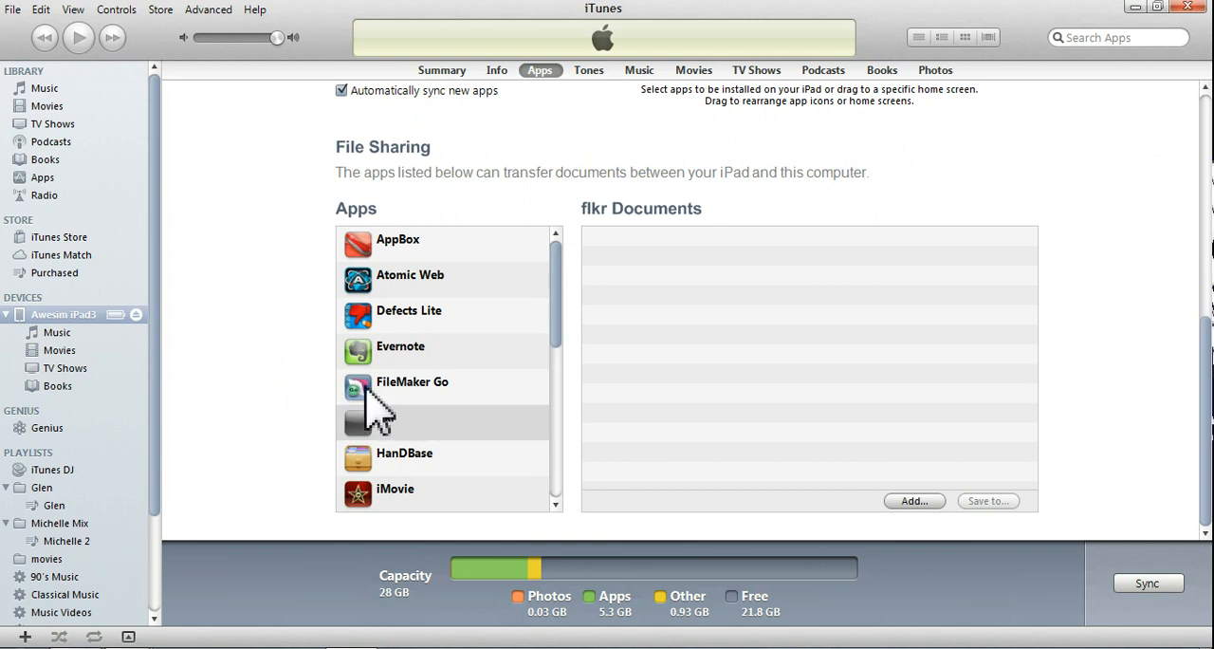
Step: Select FileMaker Go in File Sharing and browse its .fp7 documents
{"action": "left_click", "coordinate": [412, 381]}
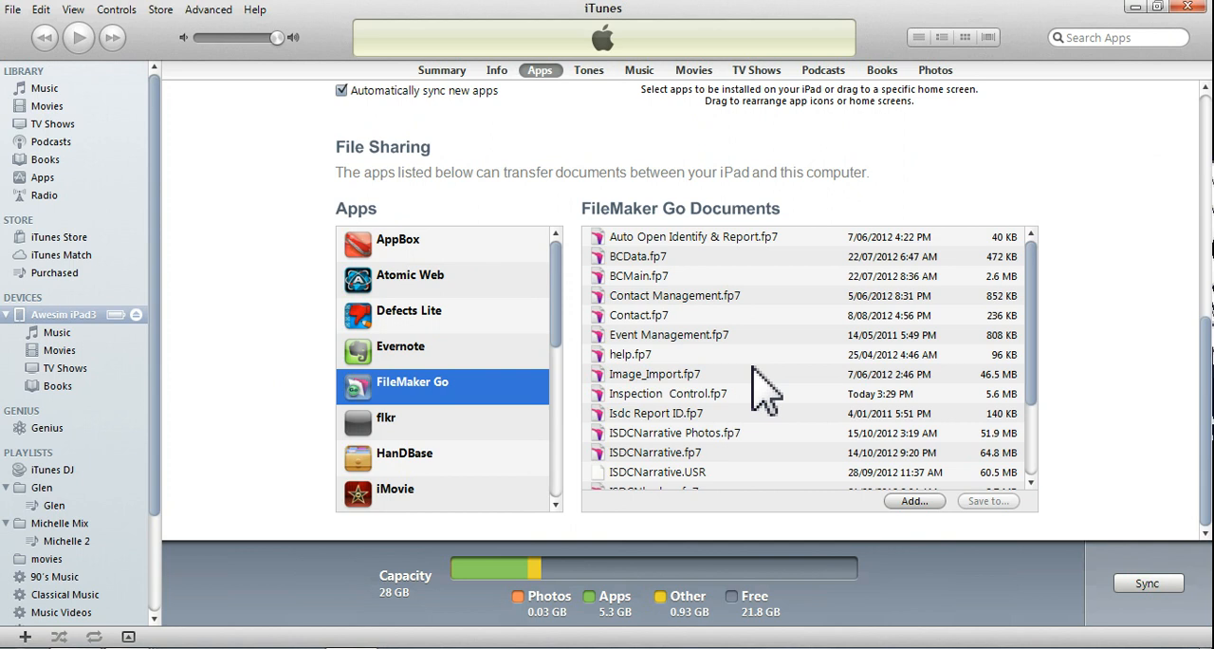
{"action": "mouse_move", "coordinate": [698, 455]}
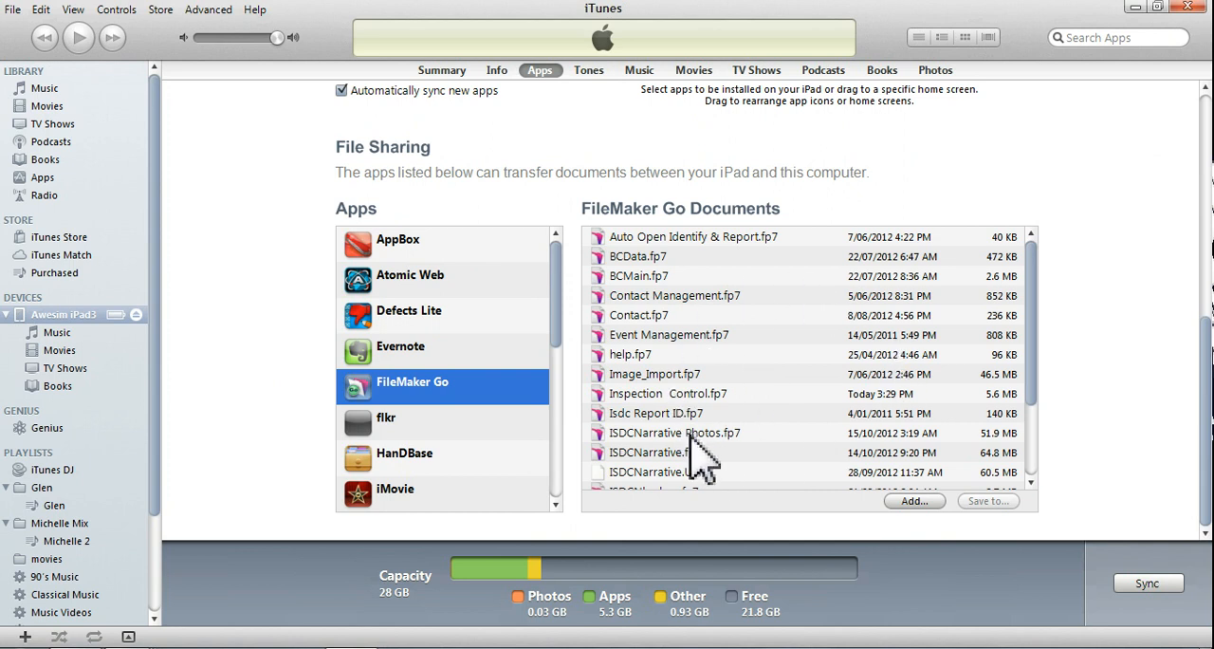
{"action": "mouse_move", "coordinate": [811, 455]}
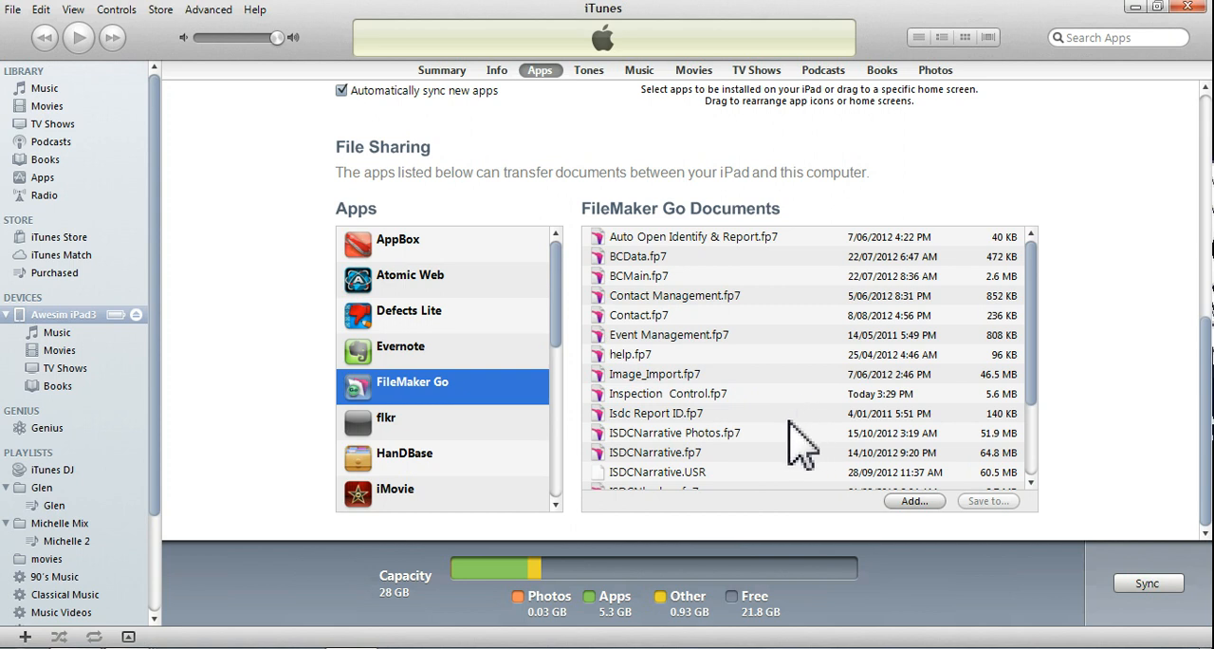
{"action": "mouse_move", "coordinate": [1049, 360]}
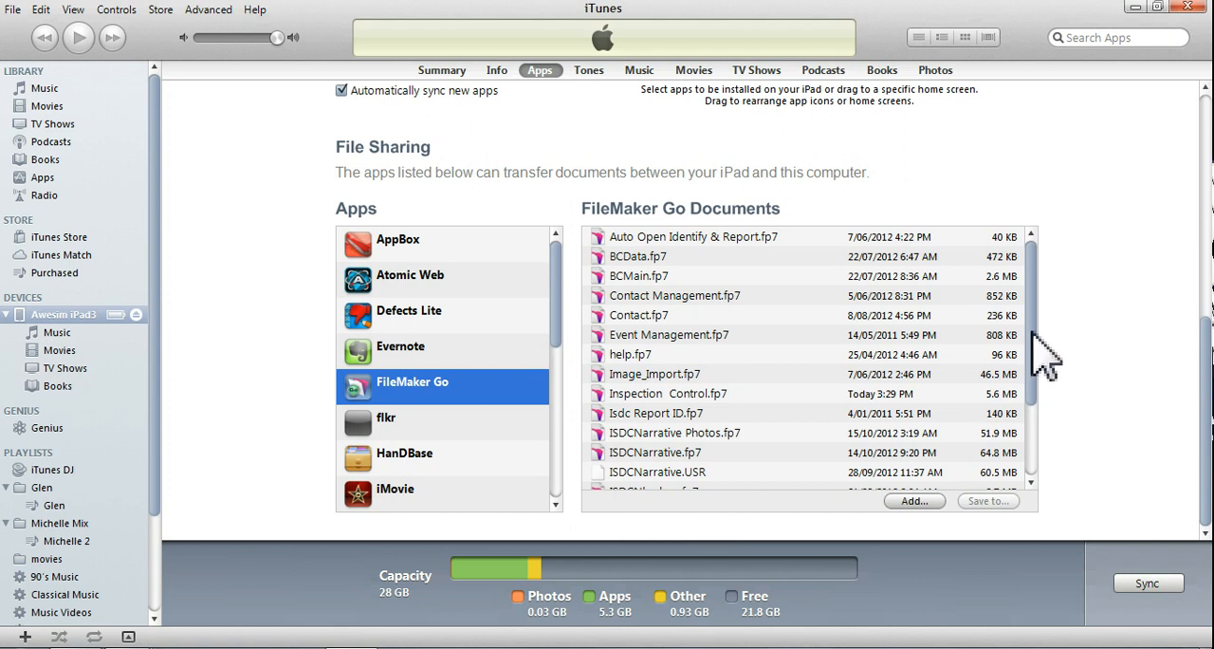
{"action": "scroll", "scroll_direction": "down", "scroll_amount": 3}
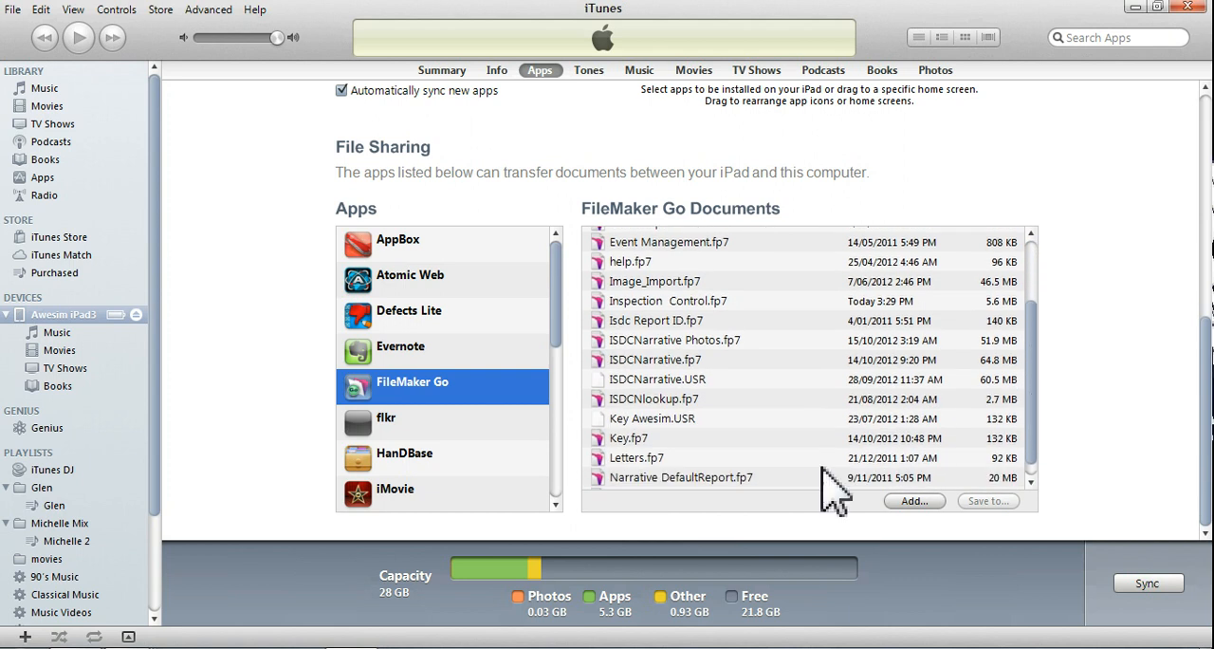
{"action": "mouse_move", "coordinate": [740, 527]}
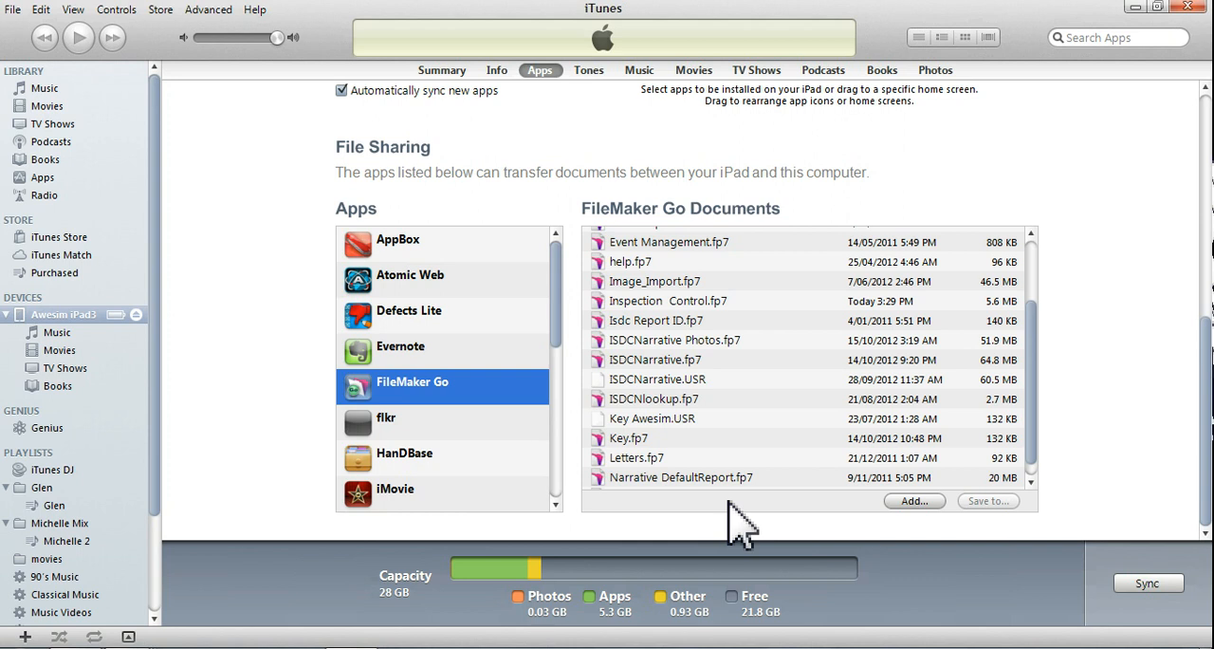
{"action": "mouse_move", "coordinate": [721, 455]}
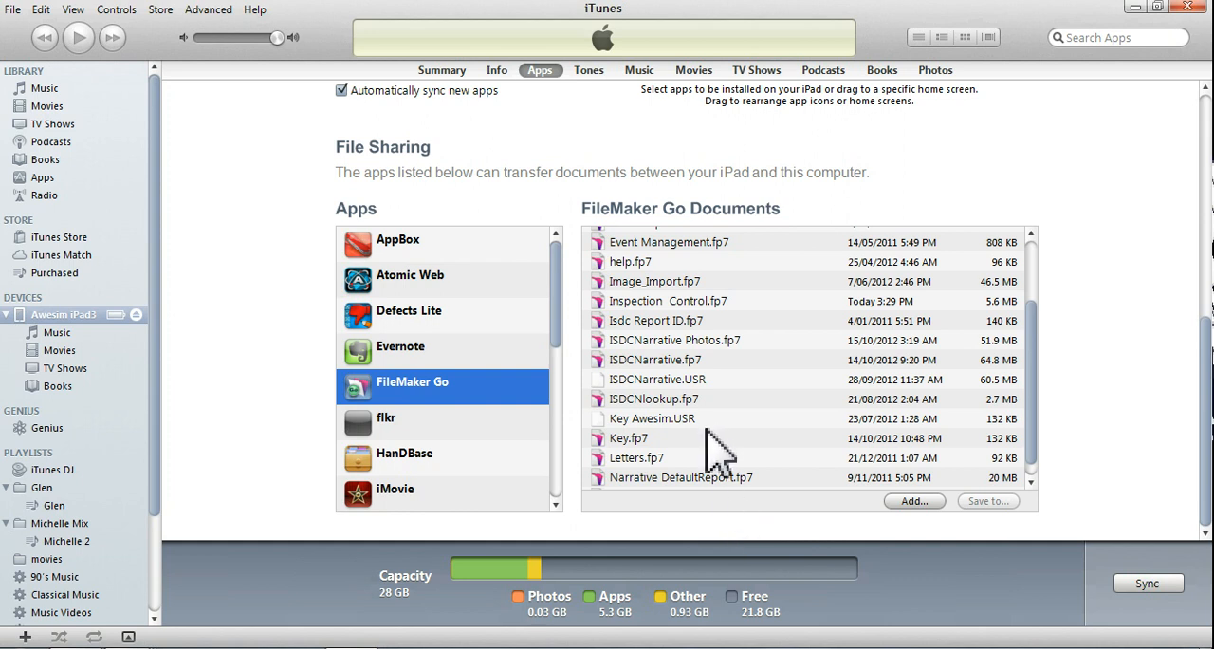
{"action": "mouse_move", "coordinate": [754, 531]}
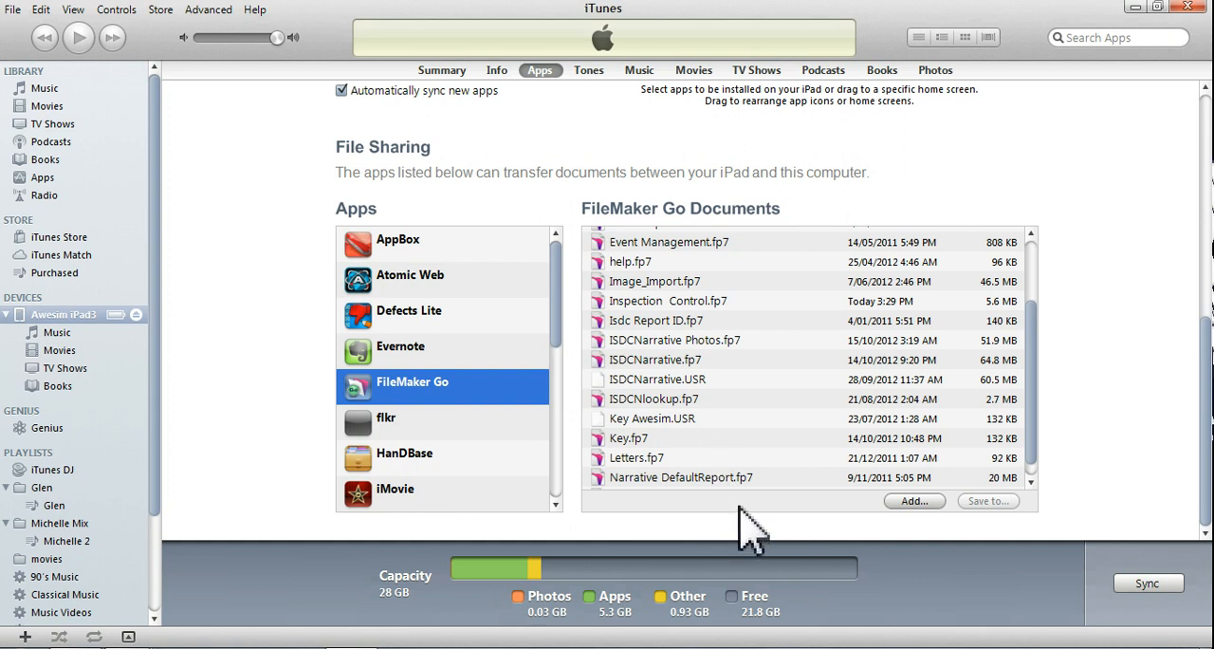
{"action": "mouse_move", "coordinate": [891, 531]}
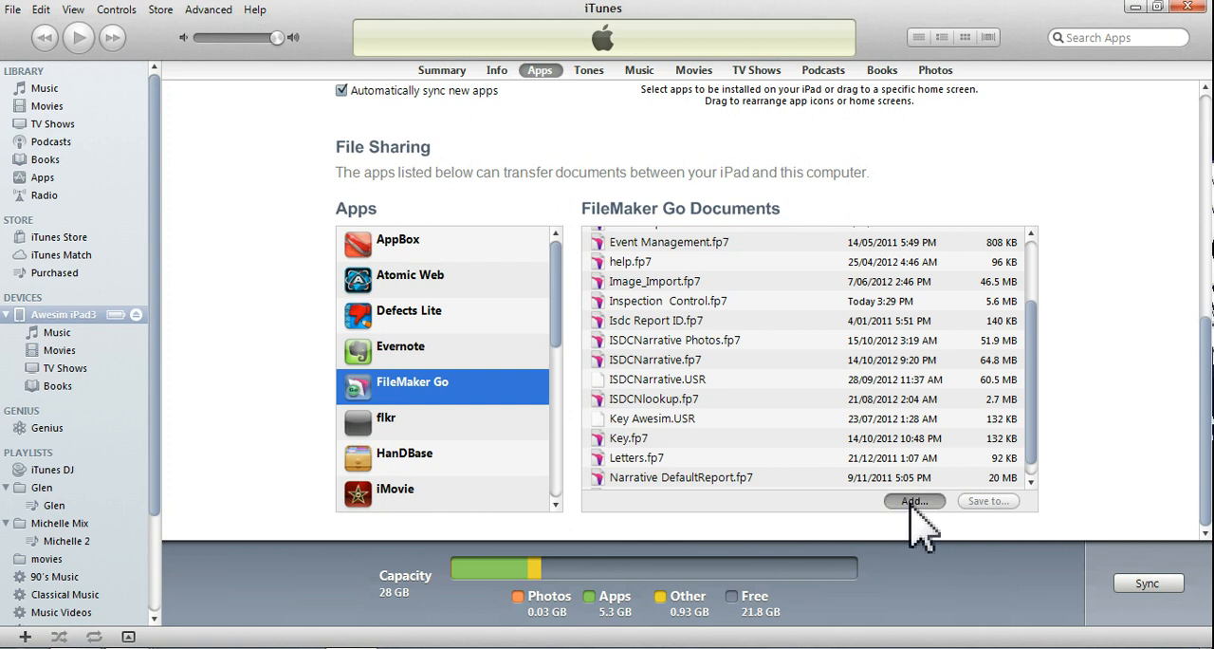
Step: Open the Add file picker and browse the Identify & Report V12.06ip rt folder
{"action": "left_click", "coordinate": [914, 501]}
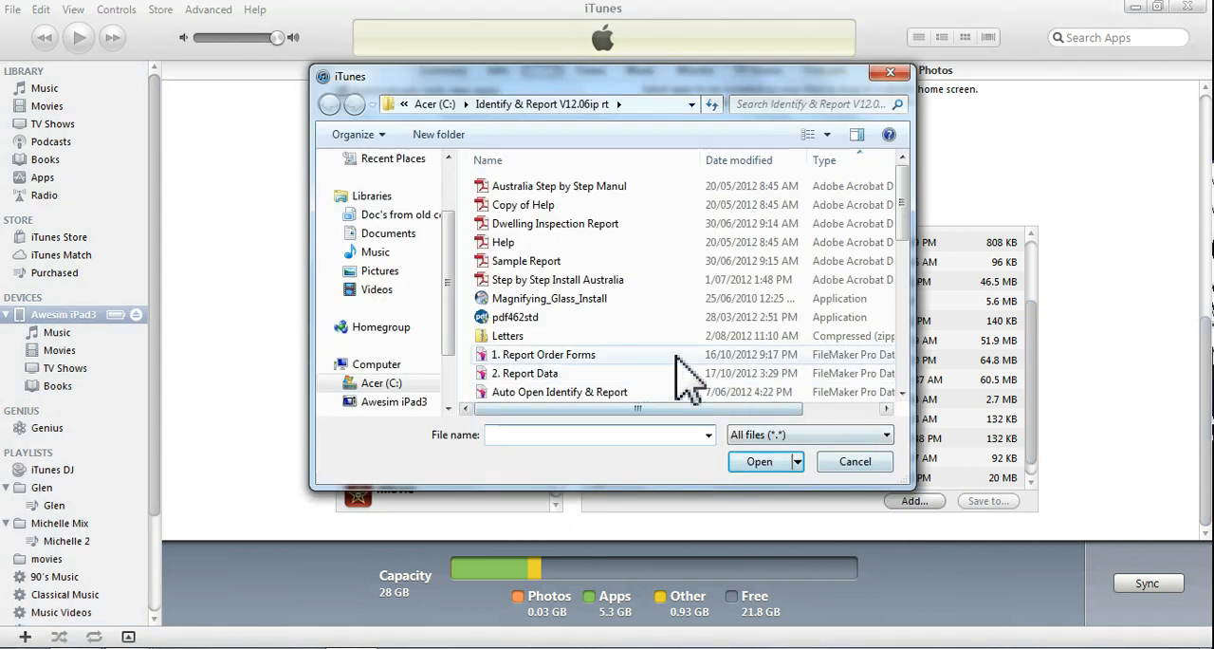
{"action": "mouse_move", "coordinate": [531, 176]}
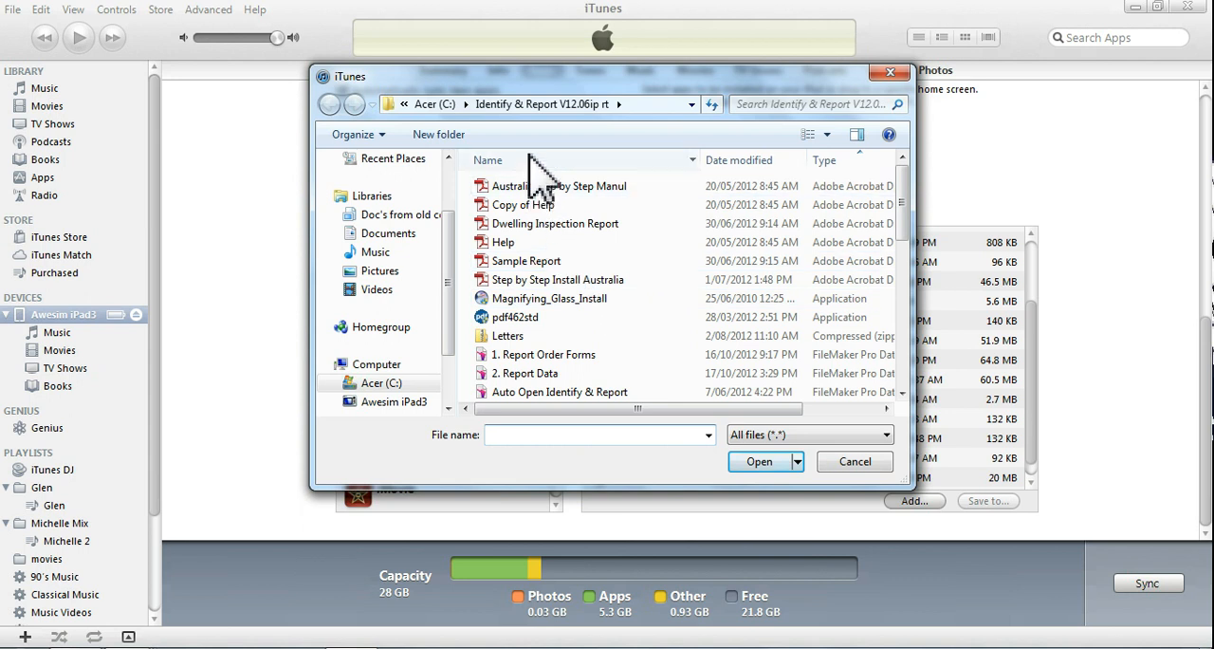
{"action": "mouse_move", "coordinate": [545, 128]}
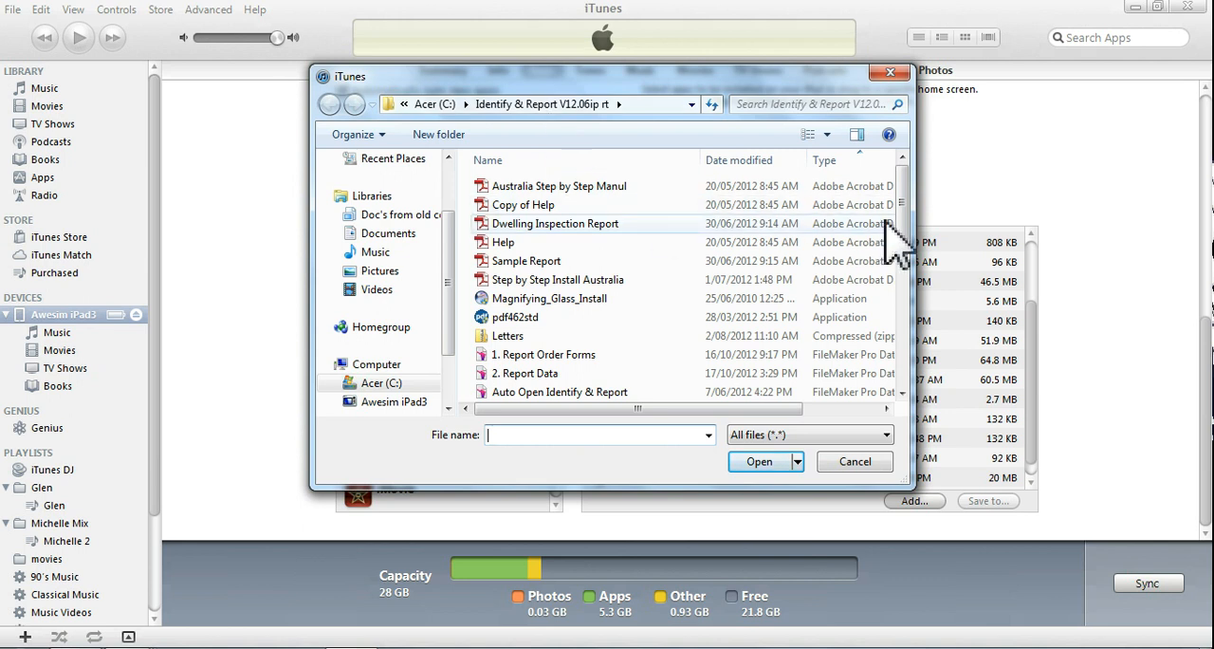
{"action": "scroll", "scroll_direction": "down", "scroll_amount": 3}
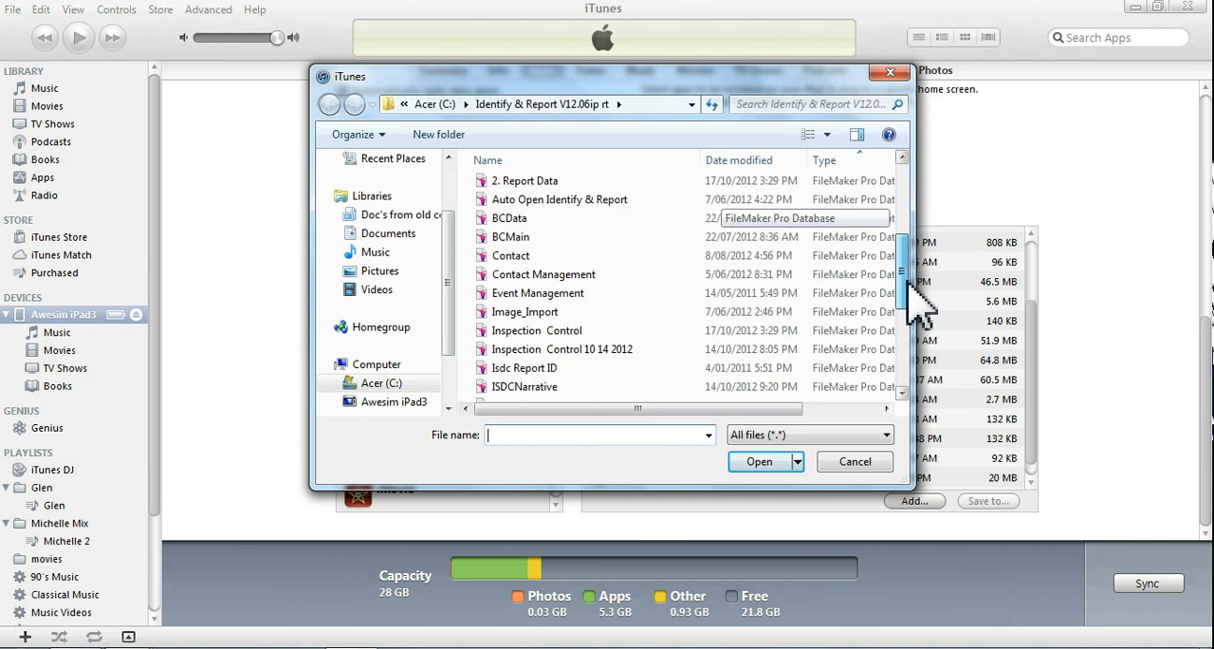
{"action": "scroll", "scroll_direction": "down", "scroll_amount": 3}
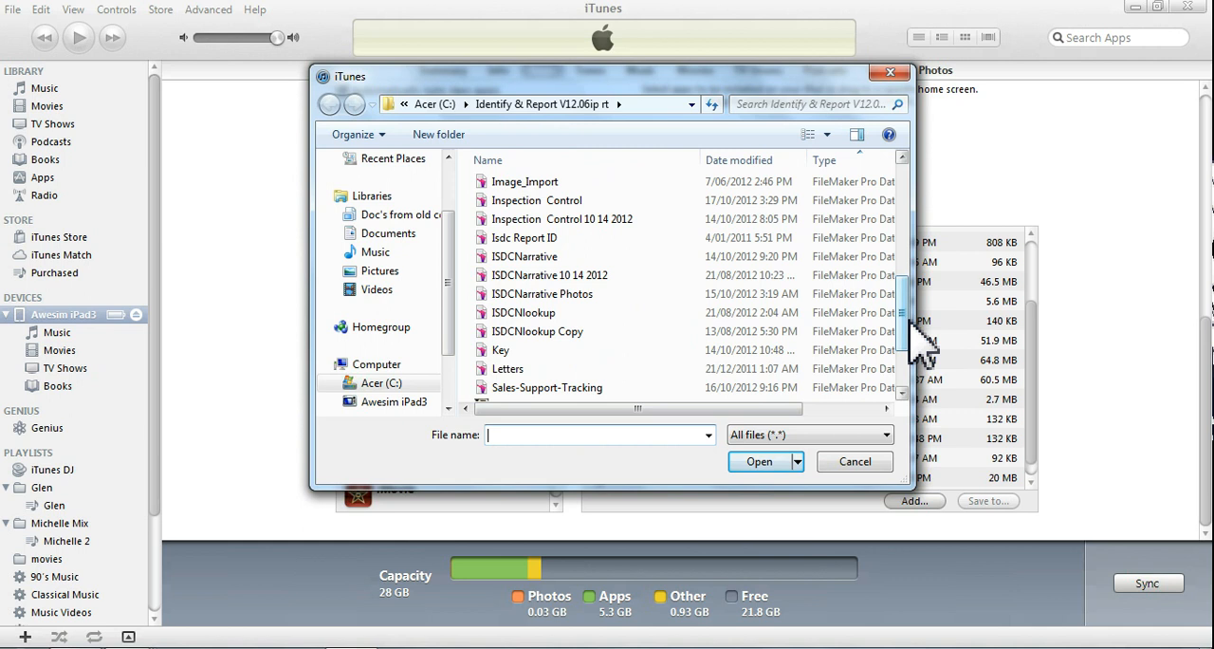
{"action": "mouse_move", "coordinate": [537, 331]}
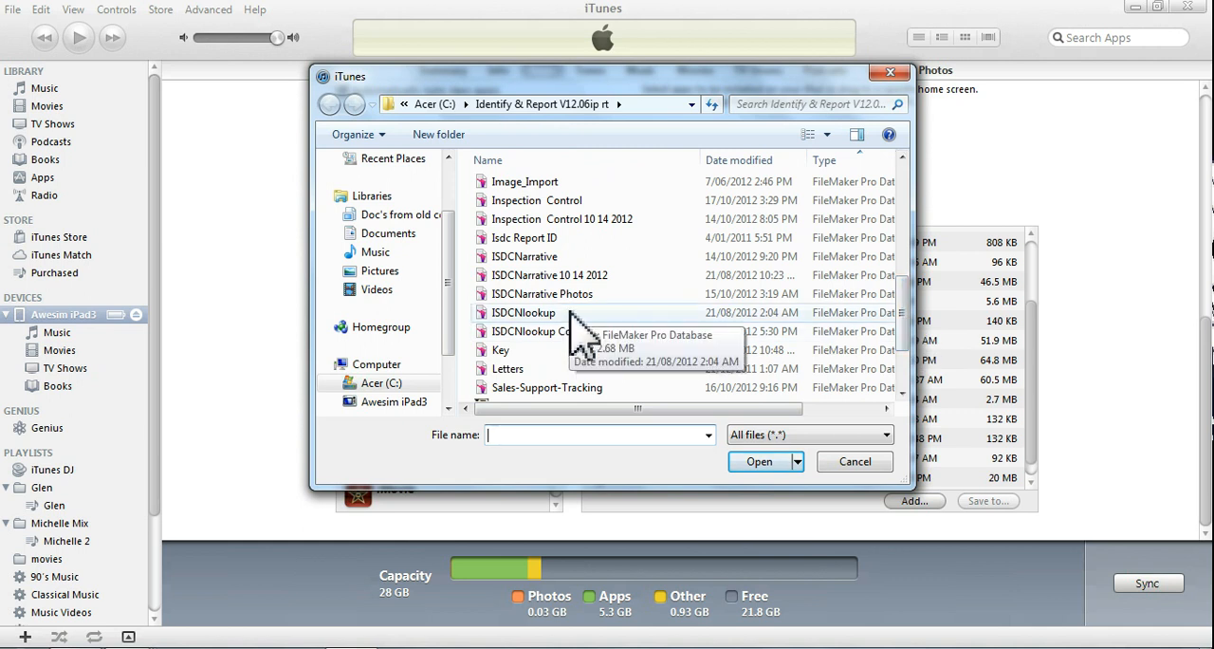
{"action": "mouse_move", "coordinate": [529, 218]}
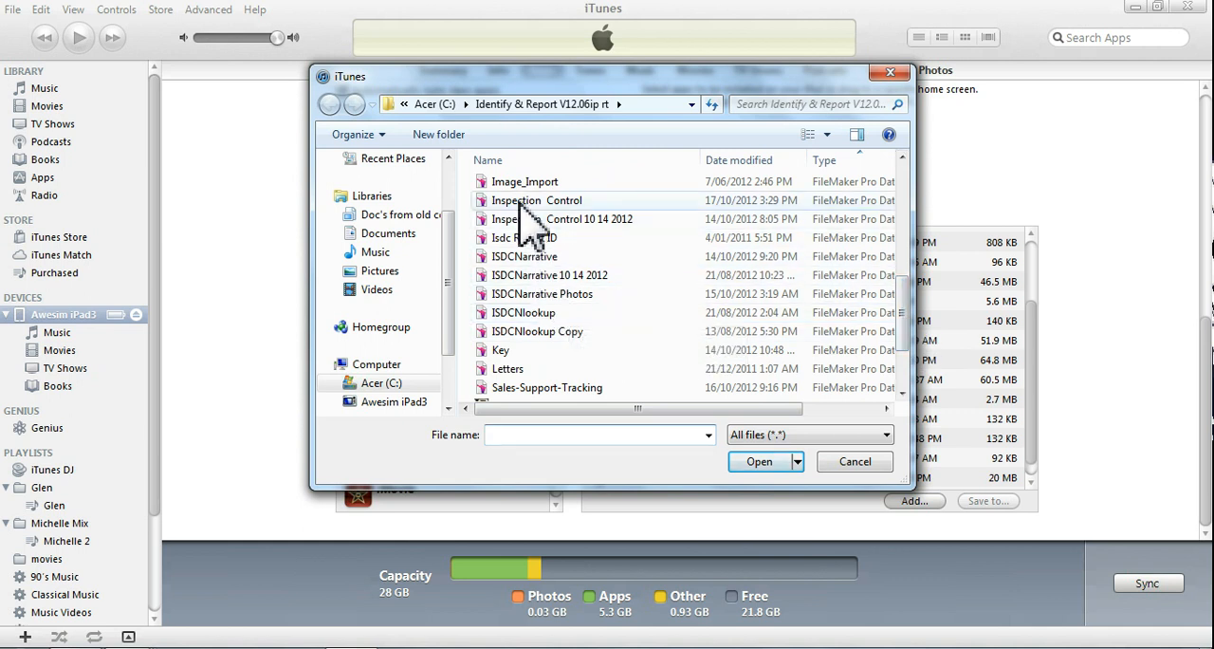
Step: Select Inspection Control, ISDCNarrative and ISDCNarrative Photos in the file picker
{"action": "left_click", "coordinate": [537, 200]}
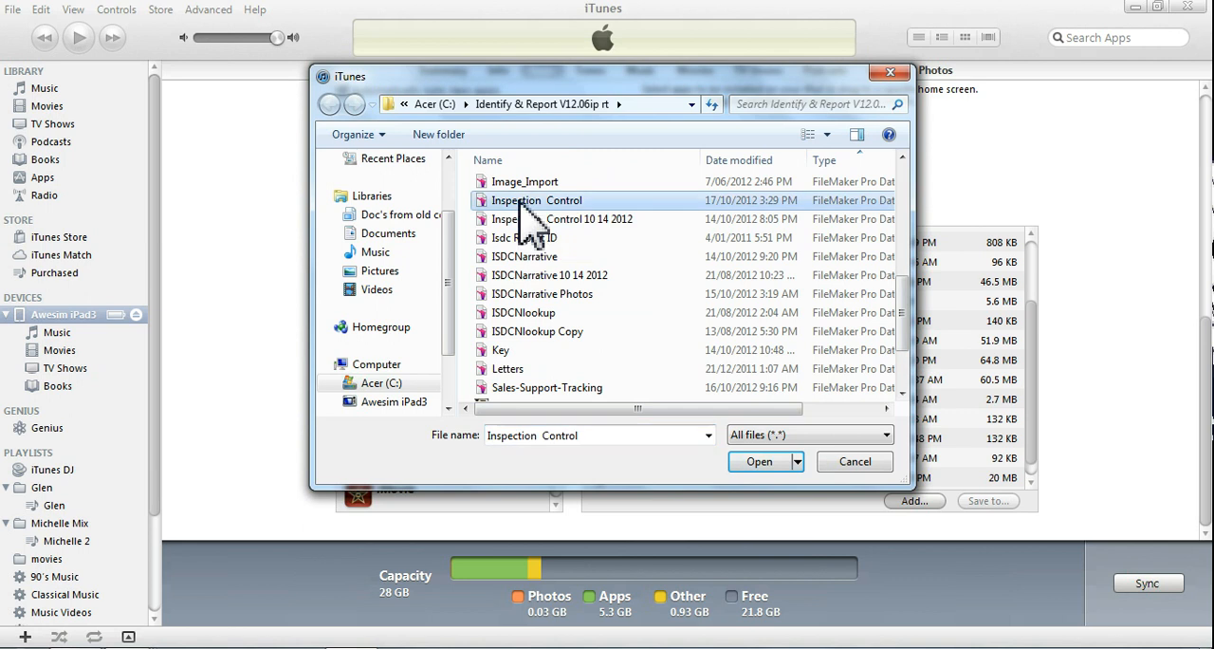
{"action": "mouse_move", "coordinate": [531, 256]}
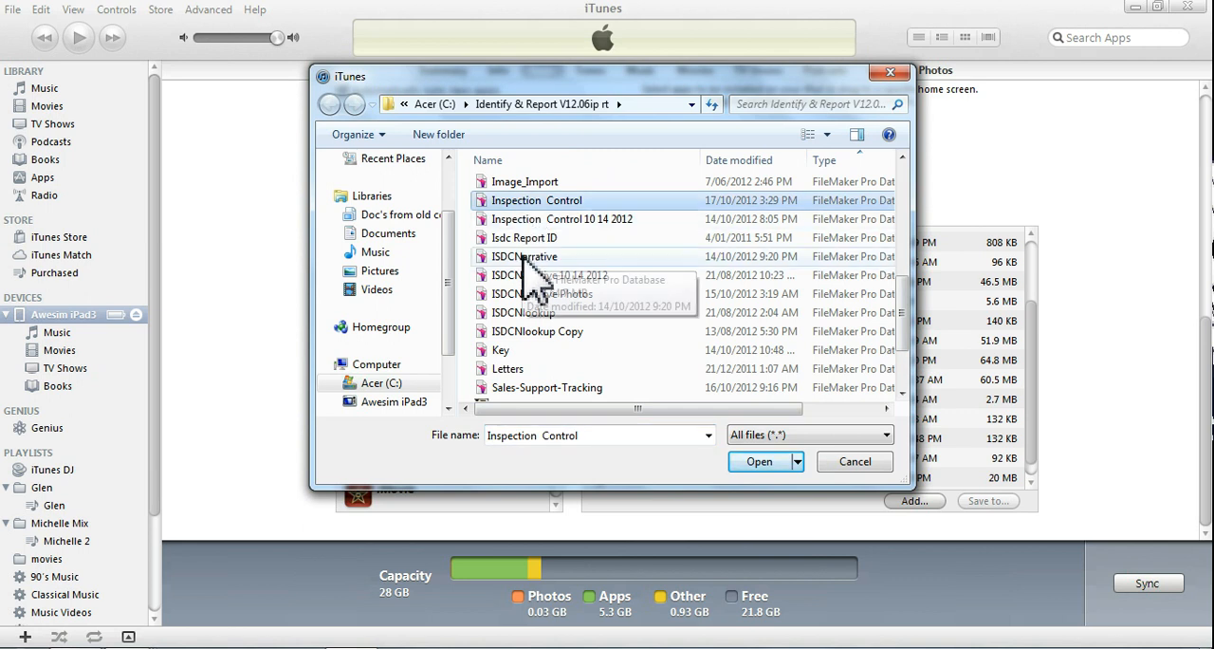
{"action": "left_click", "coordinate": [525, 256]}
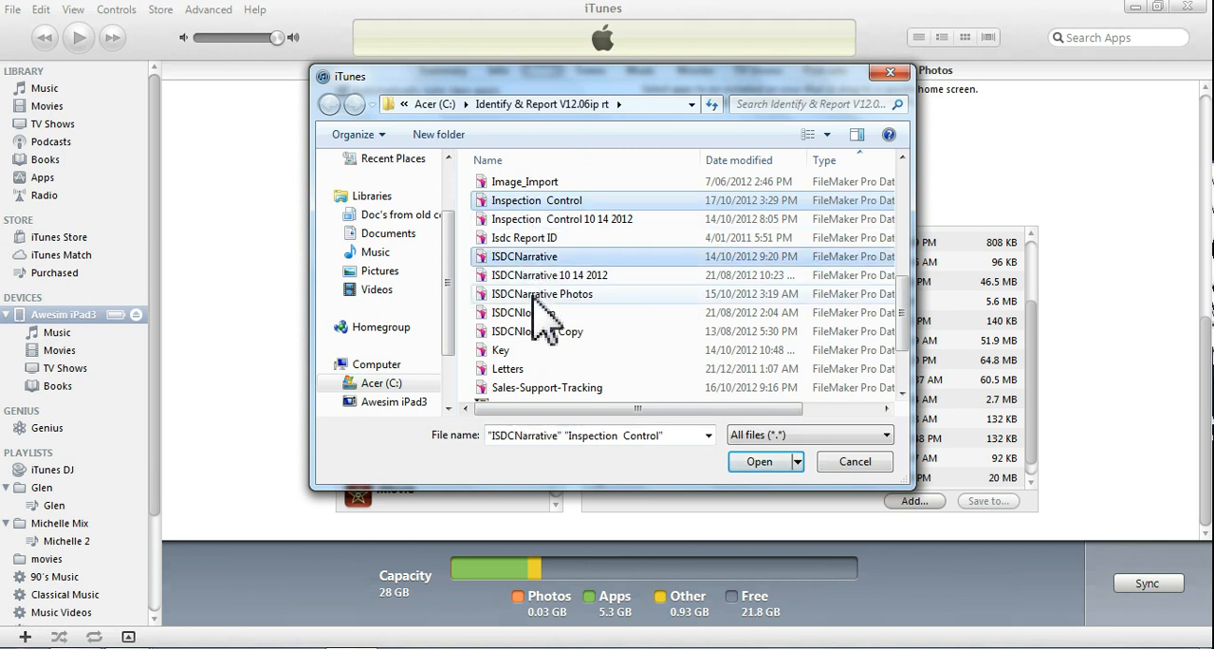
{"action": "left_click", "coordinate": [542, 293]}
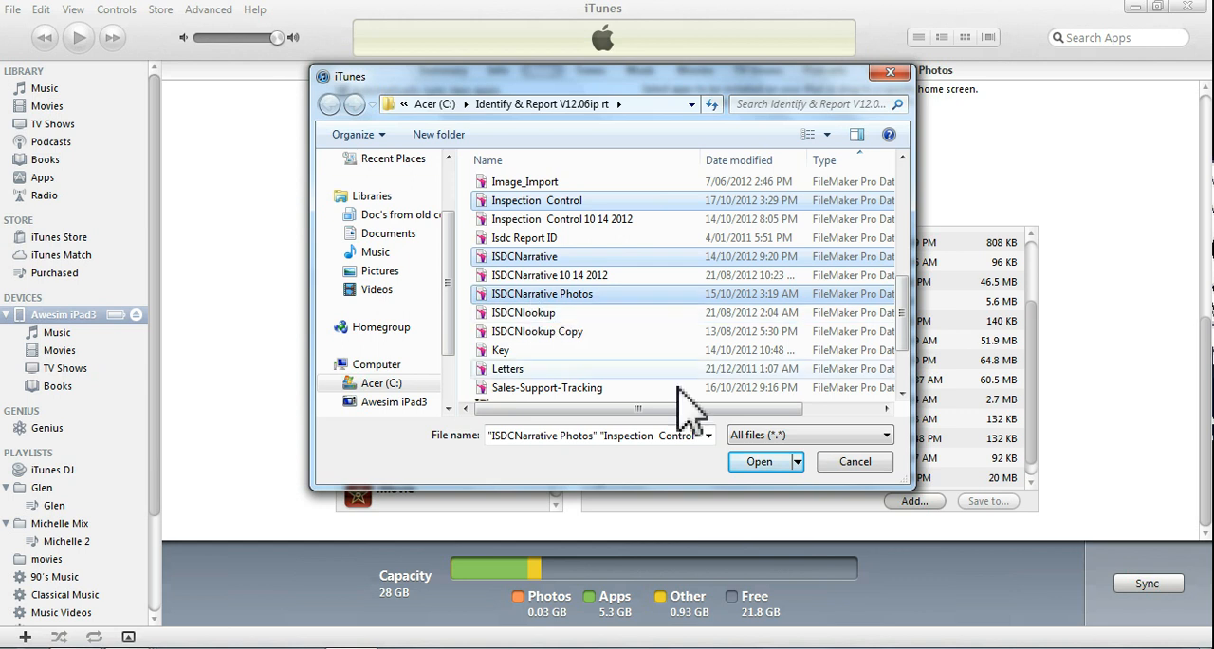
Step: Add the three databases to FileMaker Go, replacing all existing copies on the iPad
{"action": "left_click", "coordinate": [759, 461]}
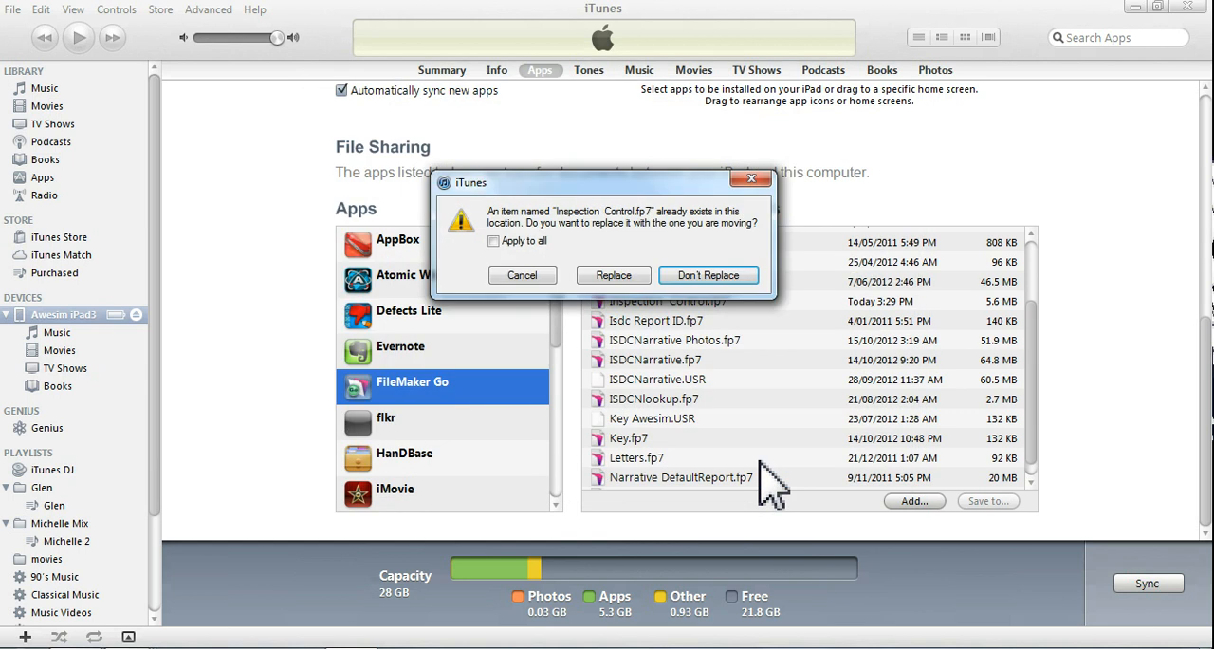
{"action": "mouse_move", "coordinate": [607, 275]}
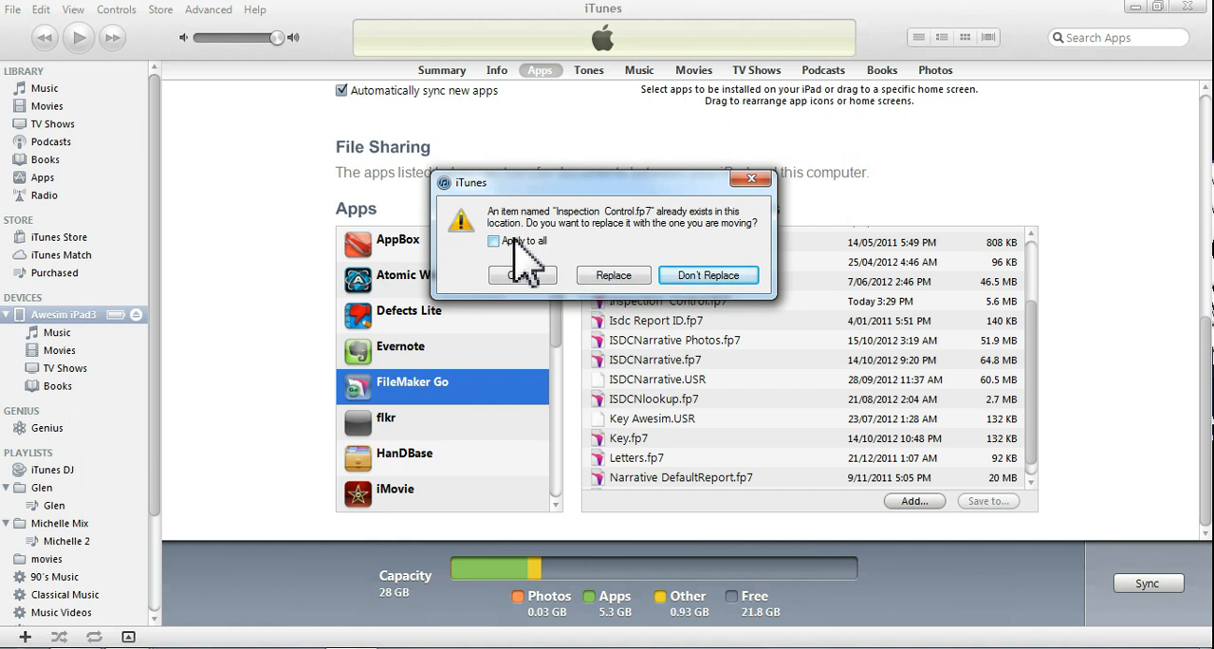
{"action": "left_click", "coordinate": [493, 240]}
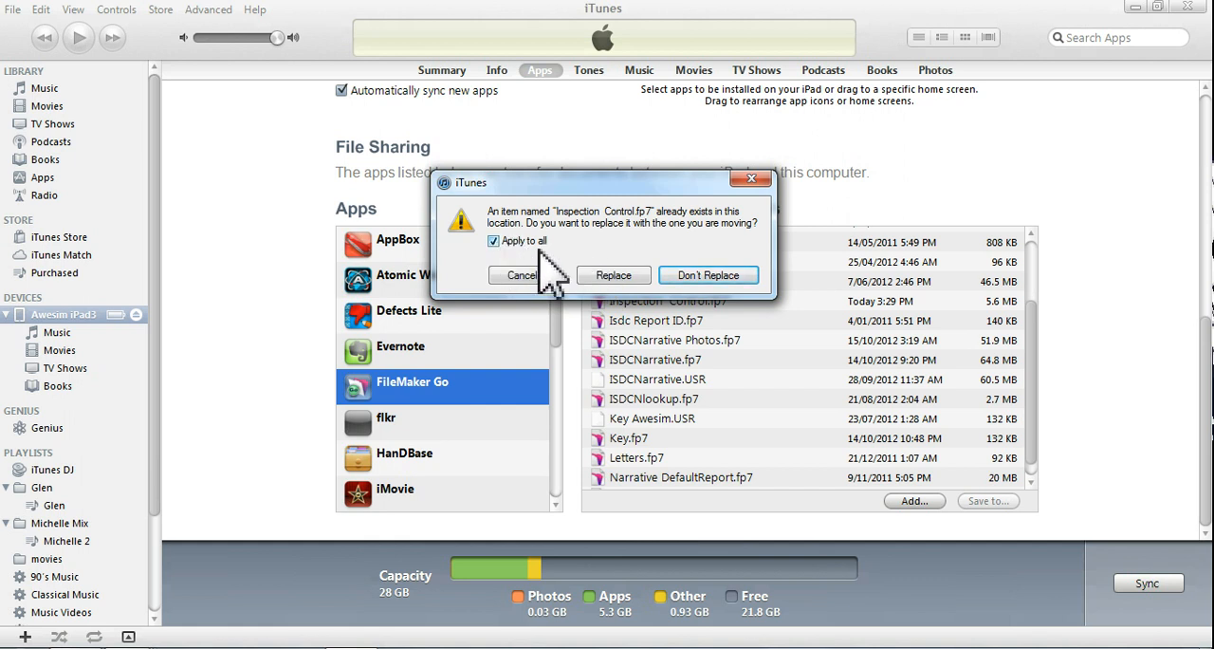
{"action": "left_click", "coordinate": [613, 275]}
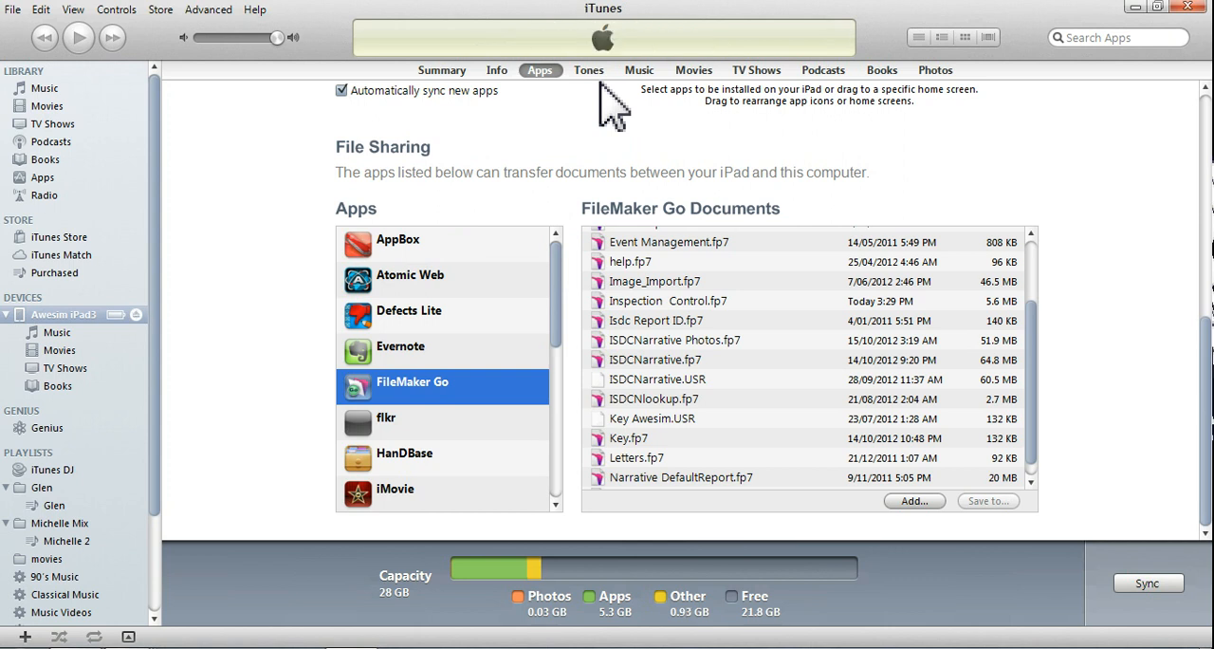
{"action": "mouse_move", "coordinate": [612, 166]}
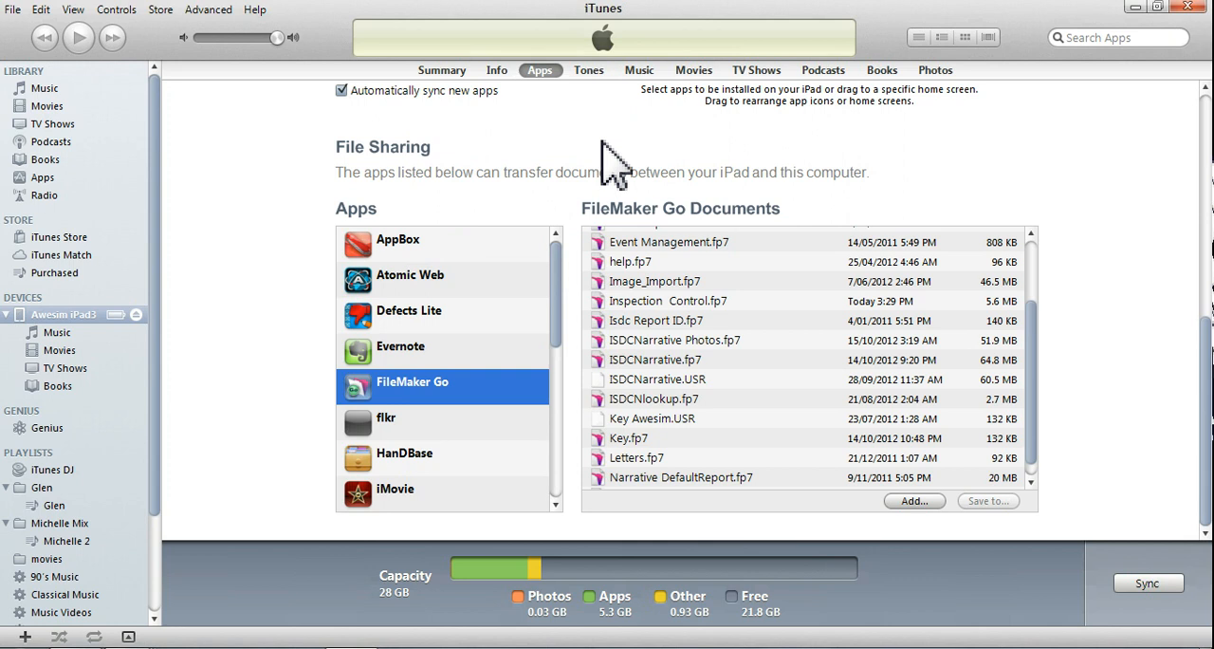
{"action": "mouse_move", "coordinate": [818, 368]}
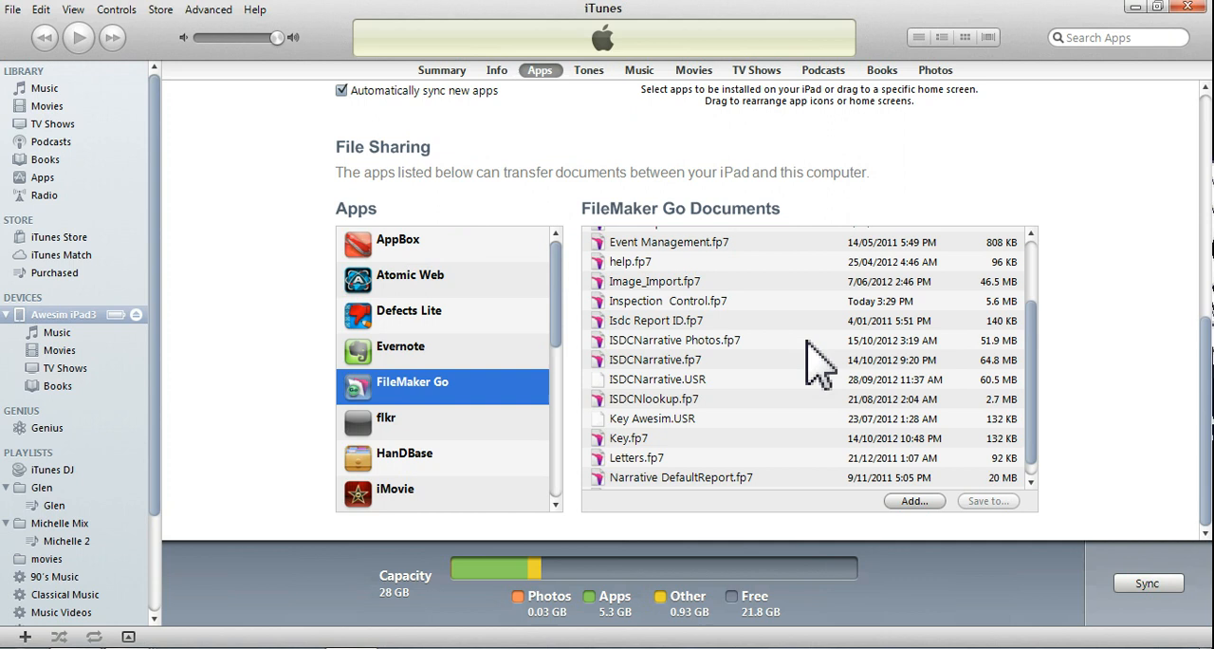
{"action": "mouse_move", "coordinate": [730, 389]}
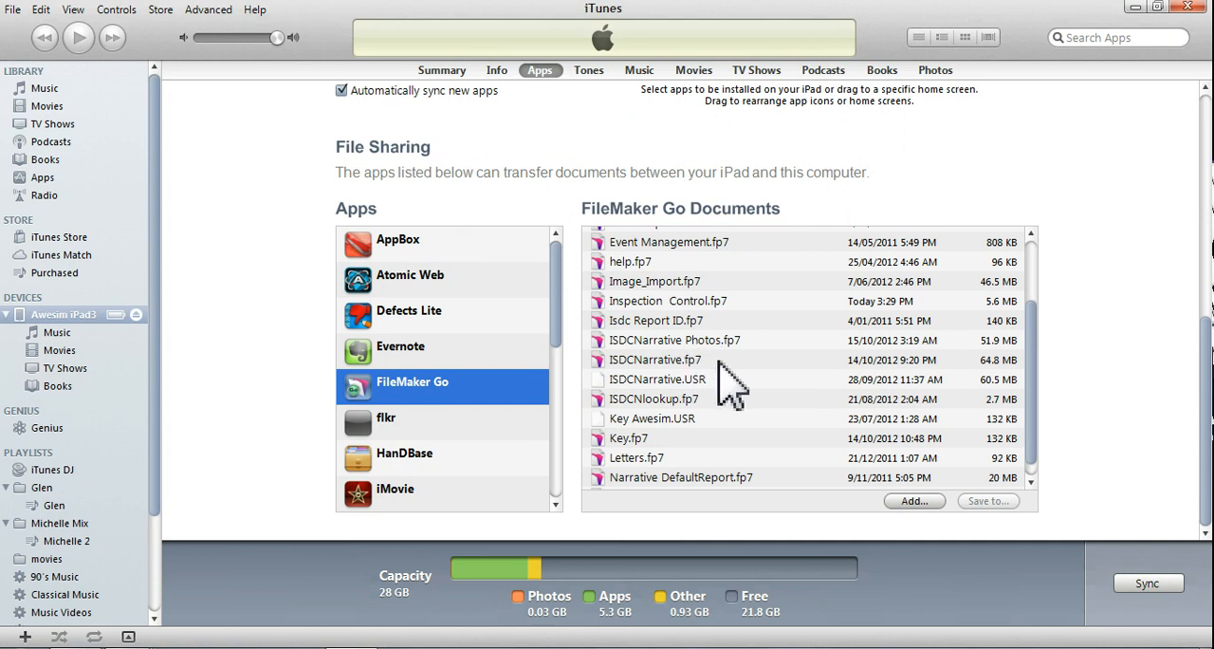
{"action": "mouse_move", "coordinate": [314, 190]}
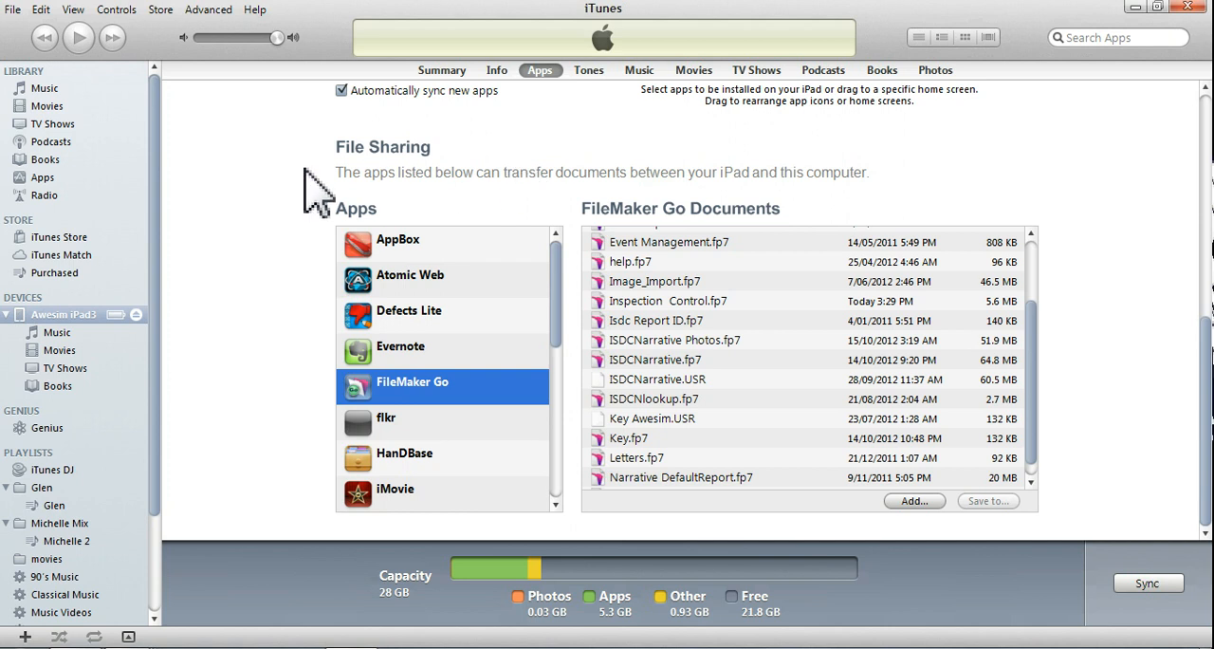
{"action": "mouse_move", "coordinate": [460, 105]}
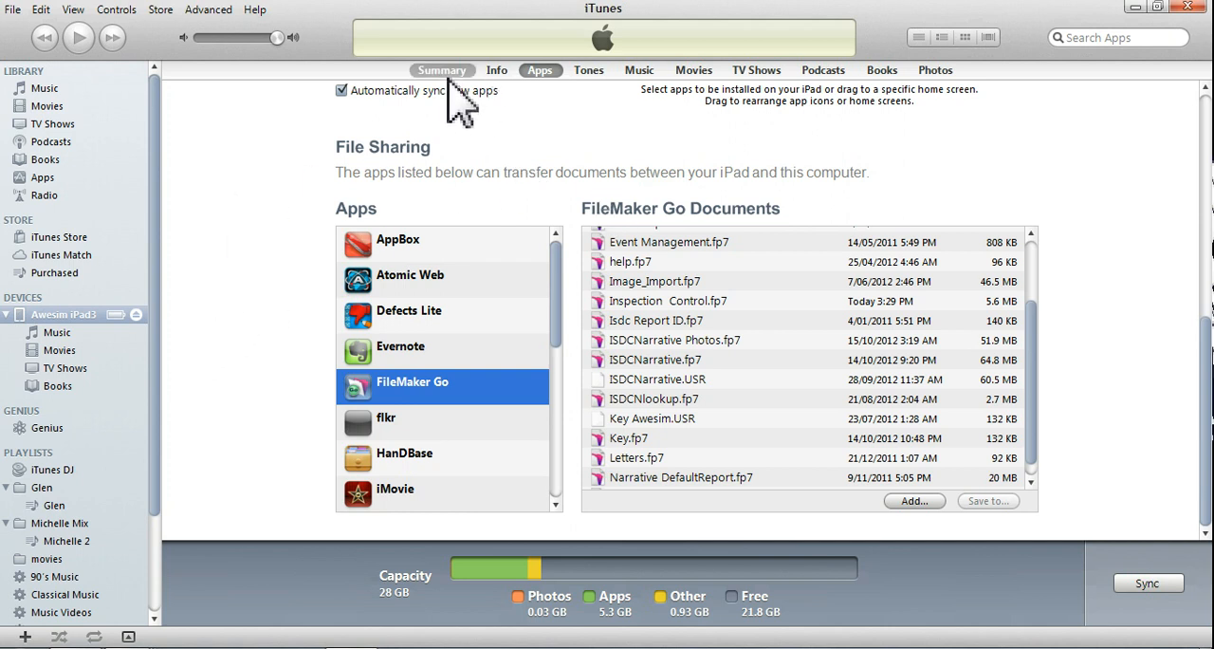
{"action": "left_click", "coordinate": [442, 70]}
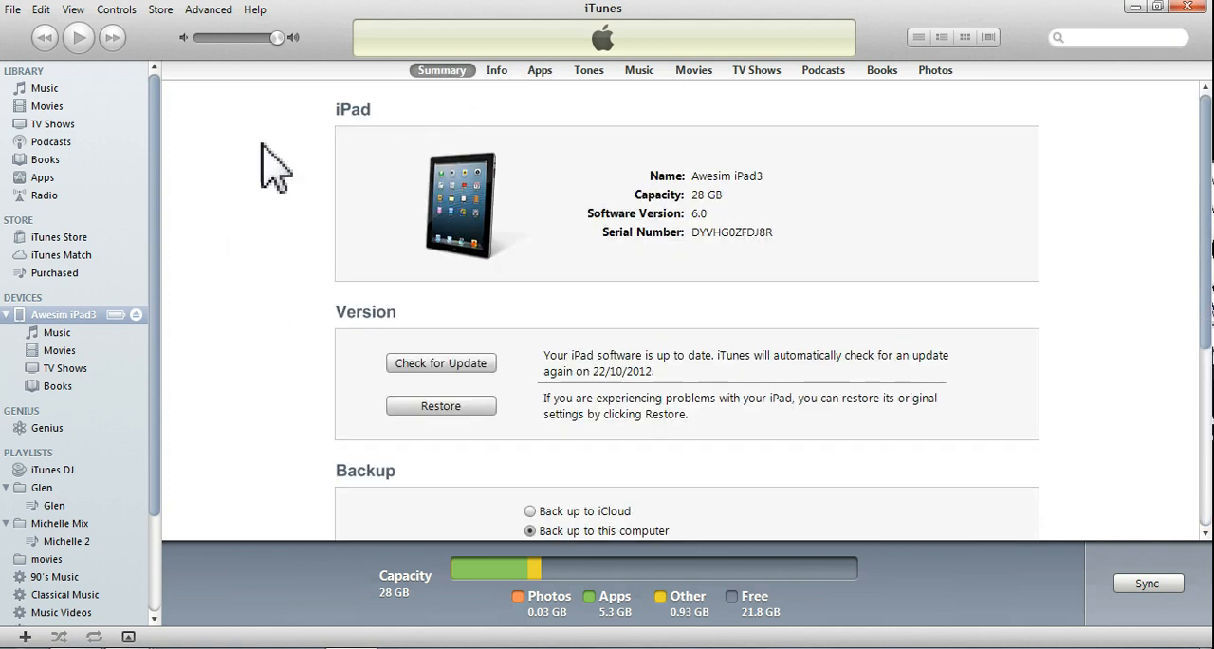
{"action": "mouse_move", "coordinate": [228, 384]}
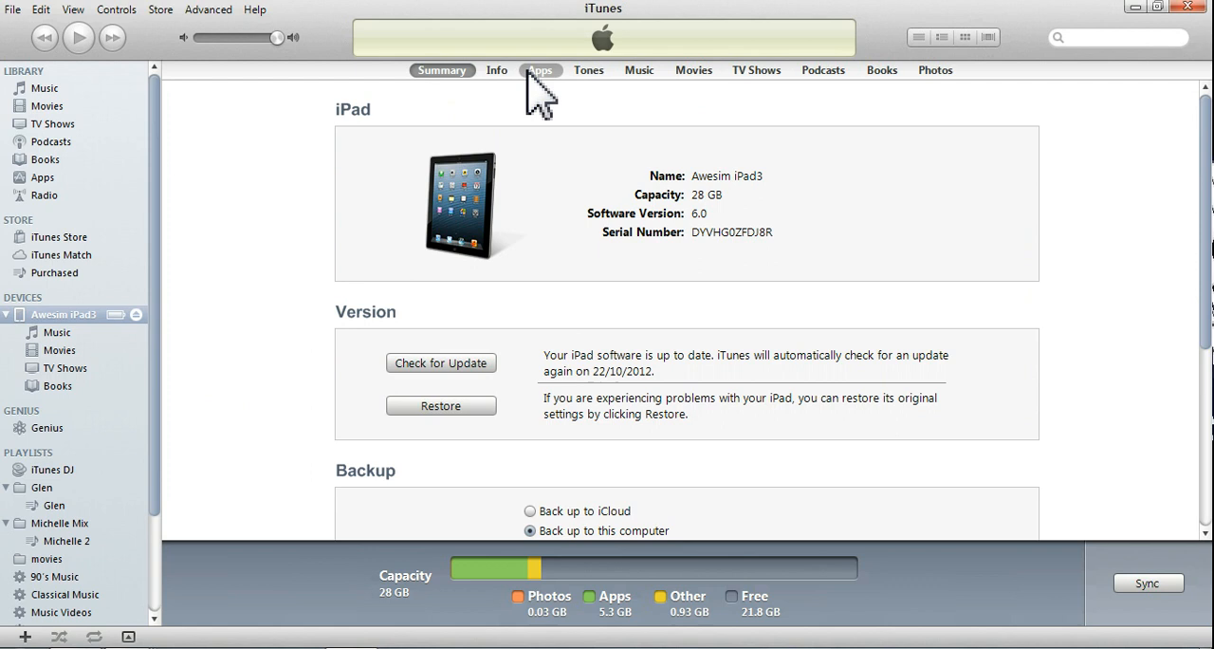
{"action": "left_click", "coordinate": [540, 70]}
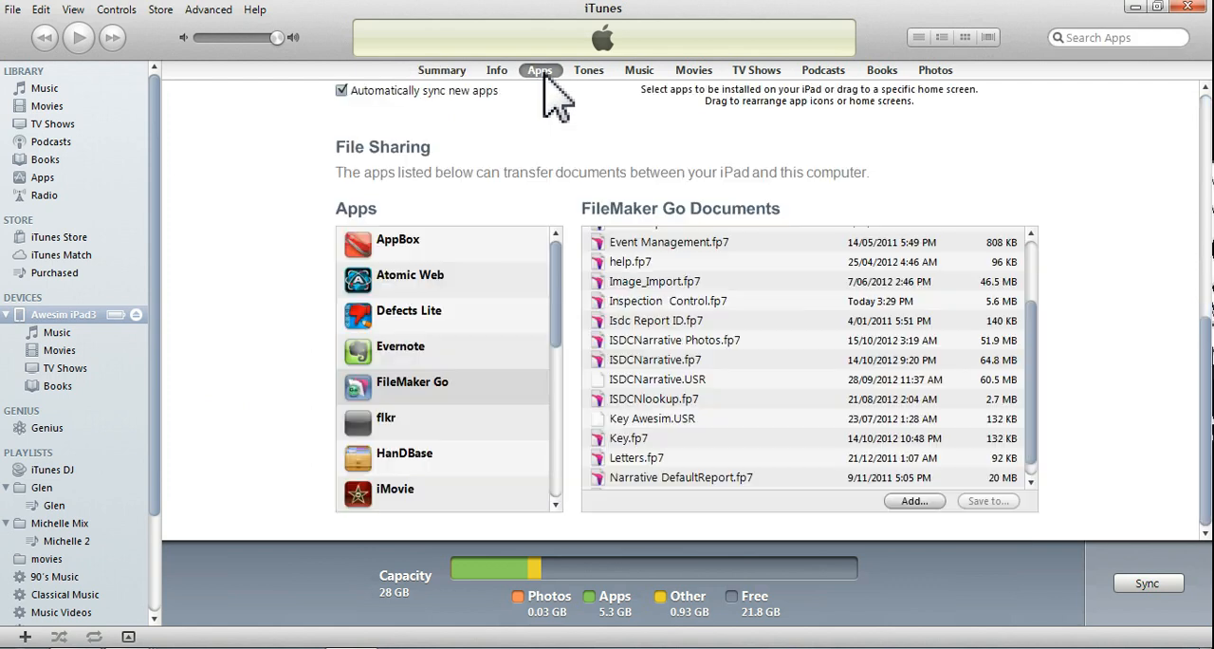
{"action": "mouse_move", "coordinate": [398, 413]}
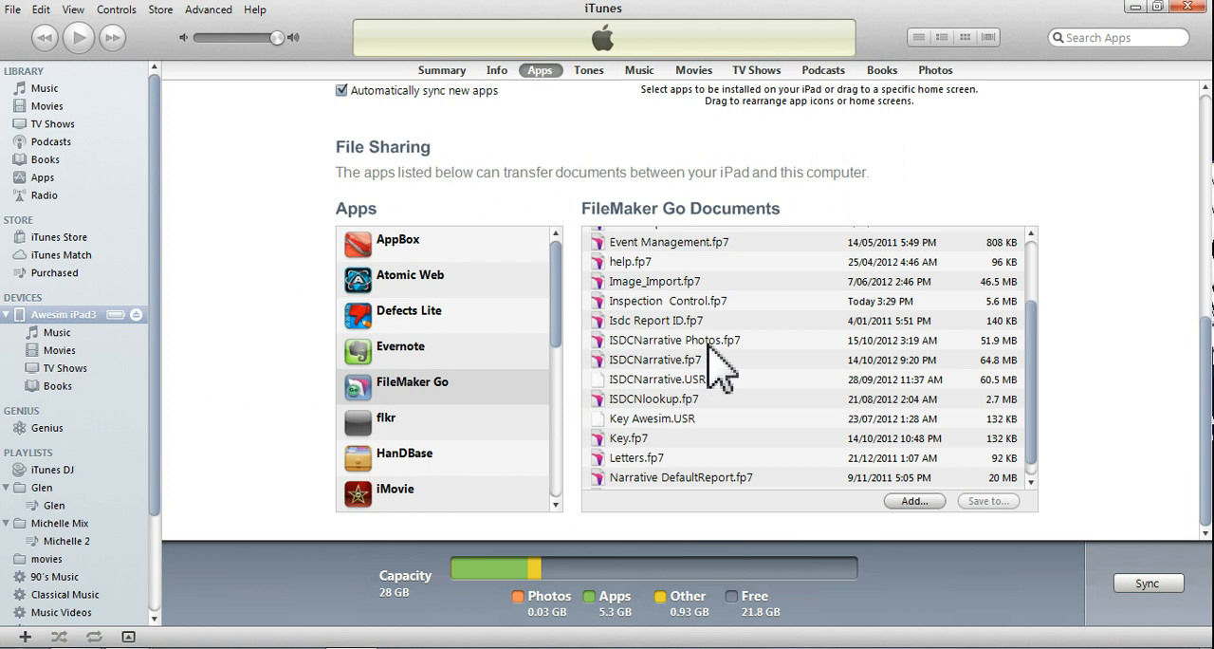
{"action": "mouse_move", "coordinate": [674, 484]}
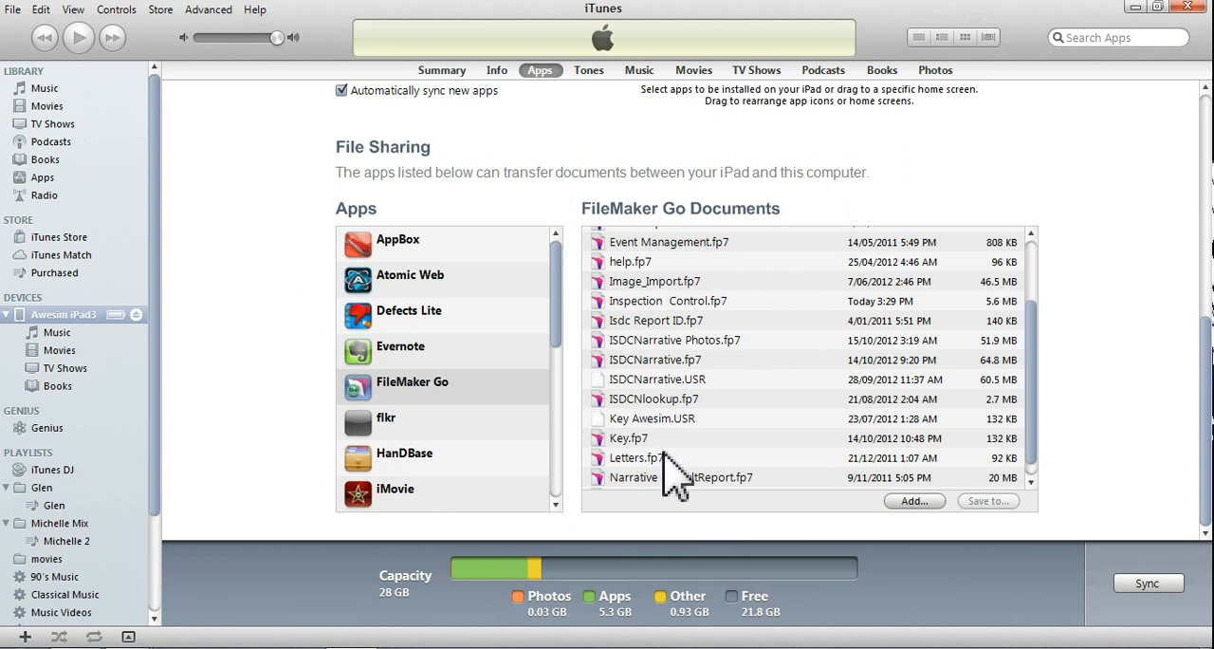
{"action": "mouse_move", "coordinate": [664, 465]}
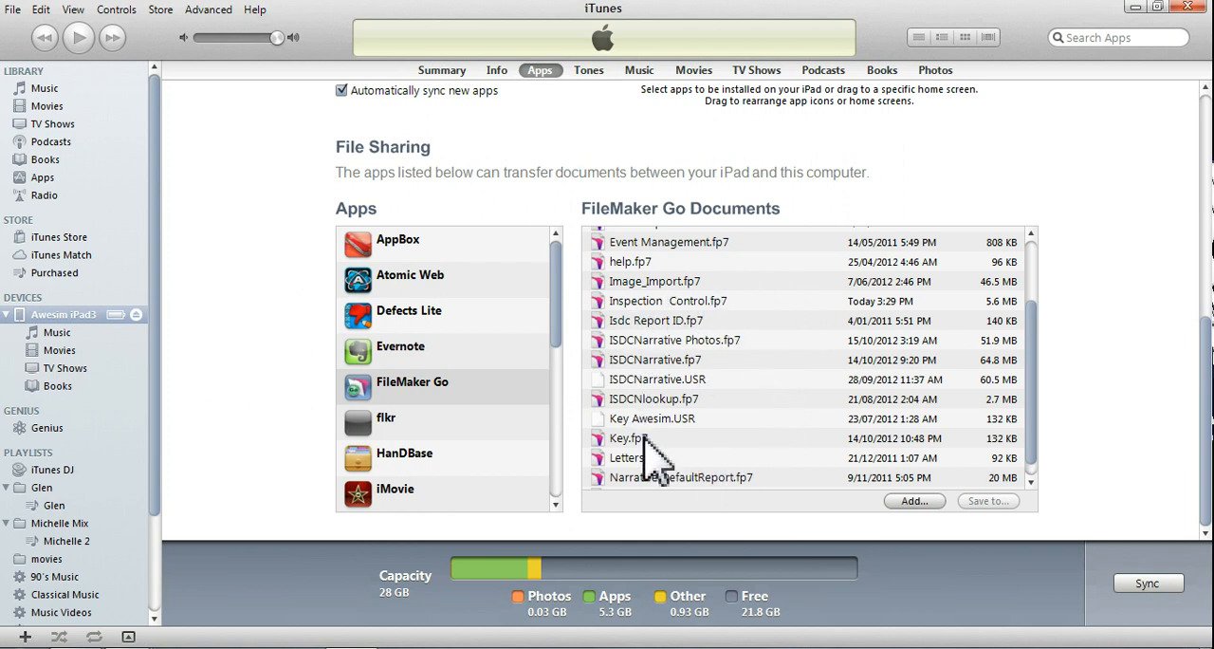
{"action": "mouse_move", "coordinate": [713, 460]}
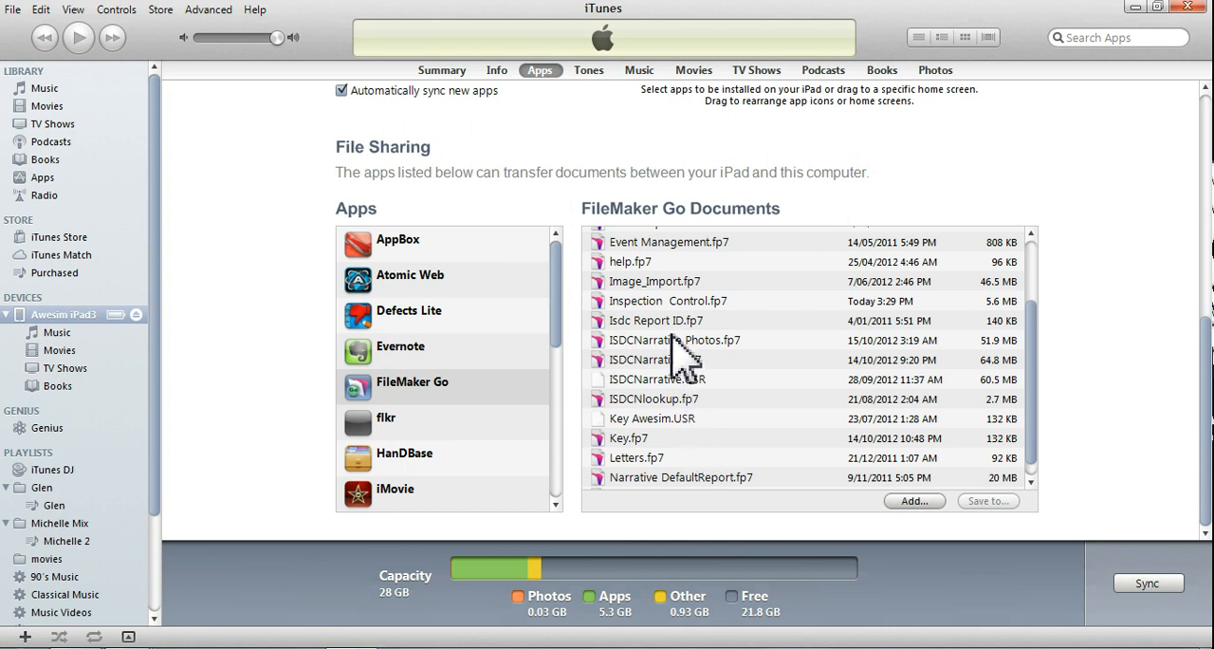
{"action": "mouse_move", "coordinate": [717, 384]}
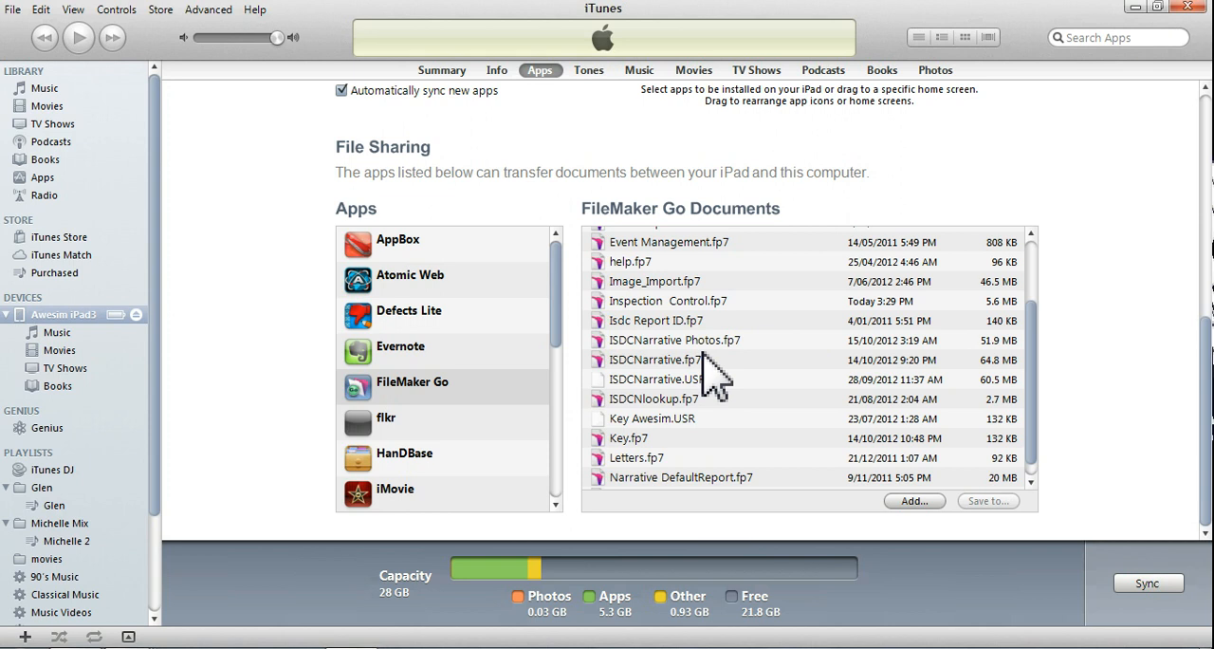
{"action": "mouse_move", "coordinate": [672, 313]}
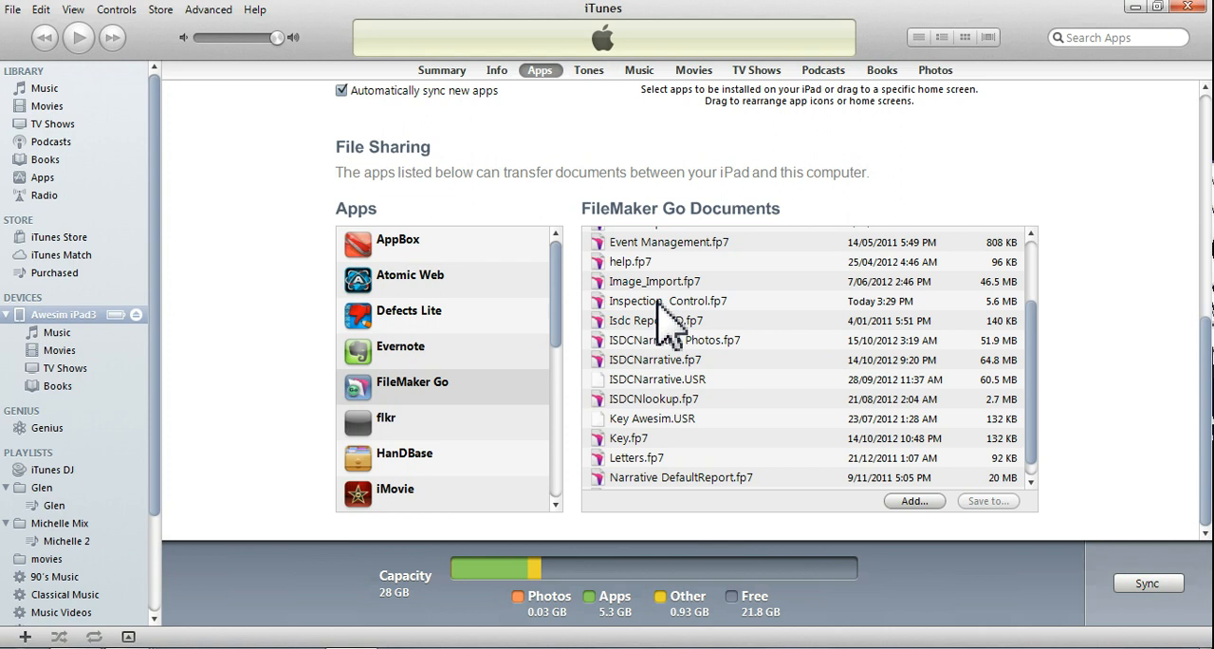
Step: Select Inspection Control.fp7, ISDCNarrative Photos.fp7 and ISDCNarrative.fp7 in FileMaker Go Documents
{"action": "left_click", "coordinate": [668, 301]}
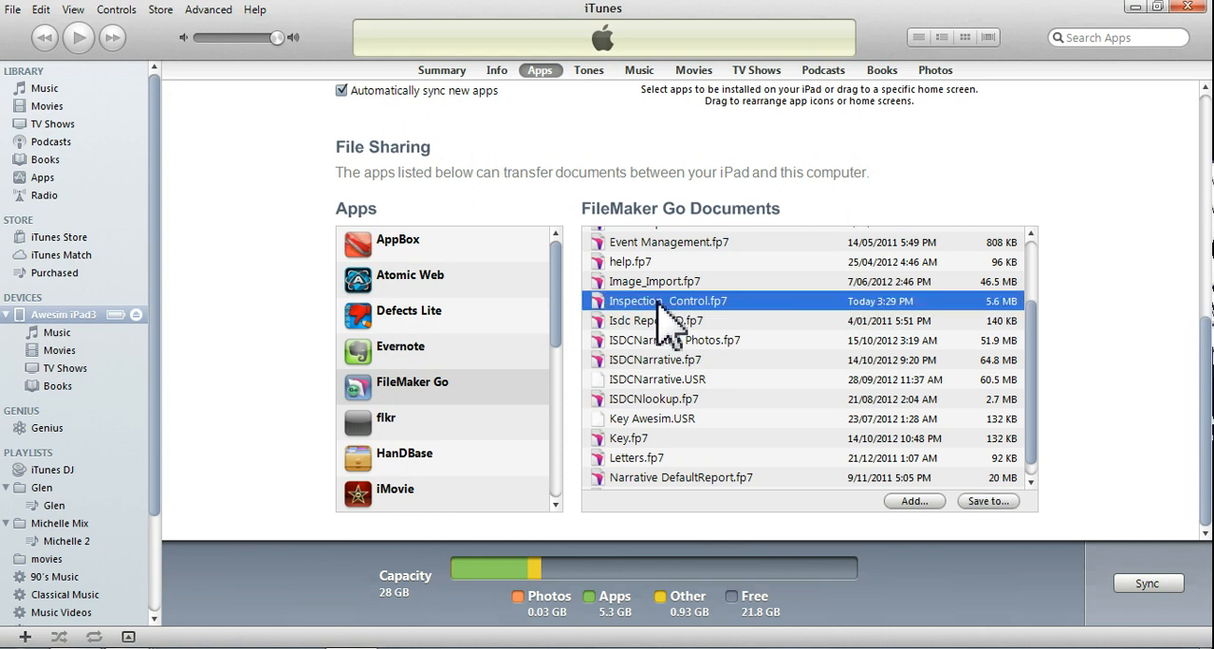
{"action": "left_click", "coordinate": [675, 340]}
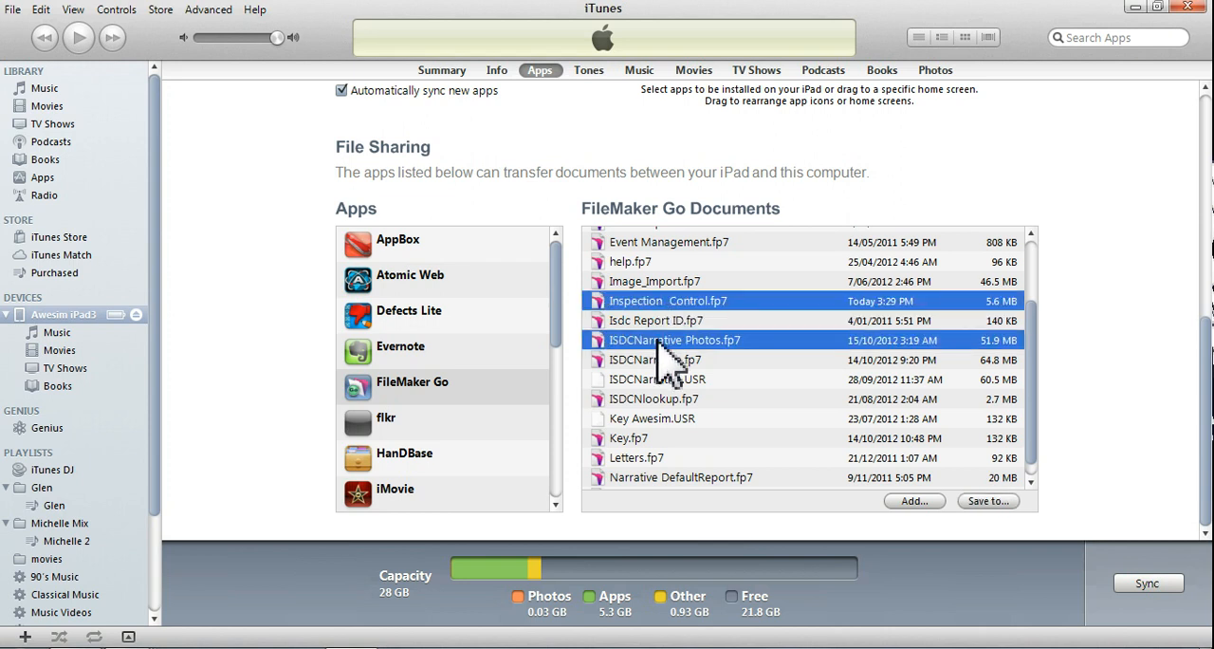
{"action": "left_click", "coordinate": [655, 359]}
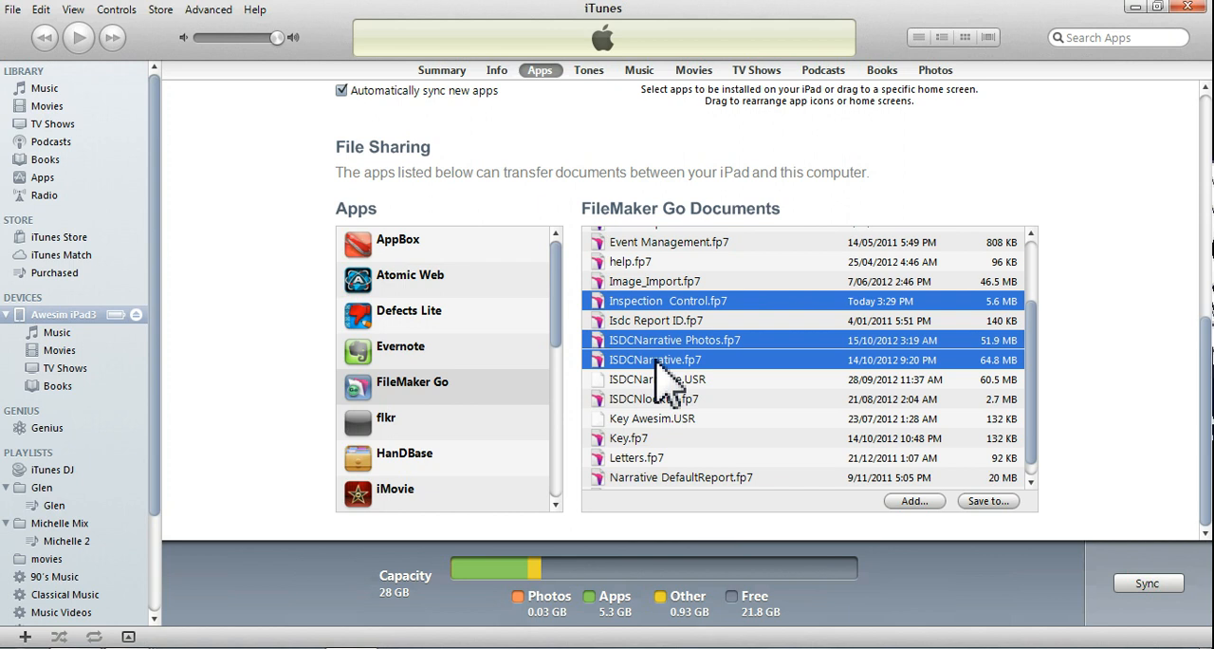
{"action": "mouse_move", "coordinate": [901, 484]}
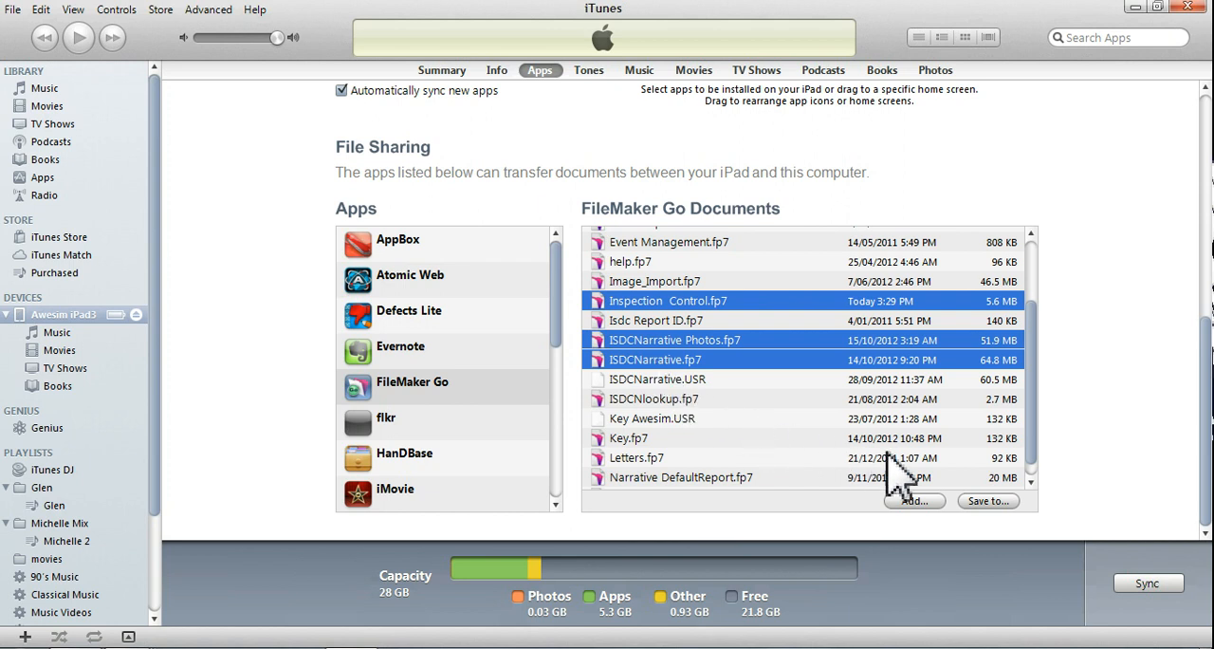
{"action": "mouse_move", "coordinate": [939, 527]}
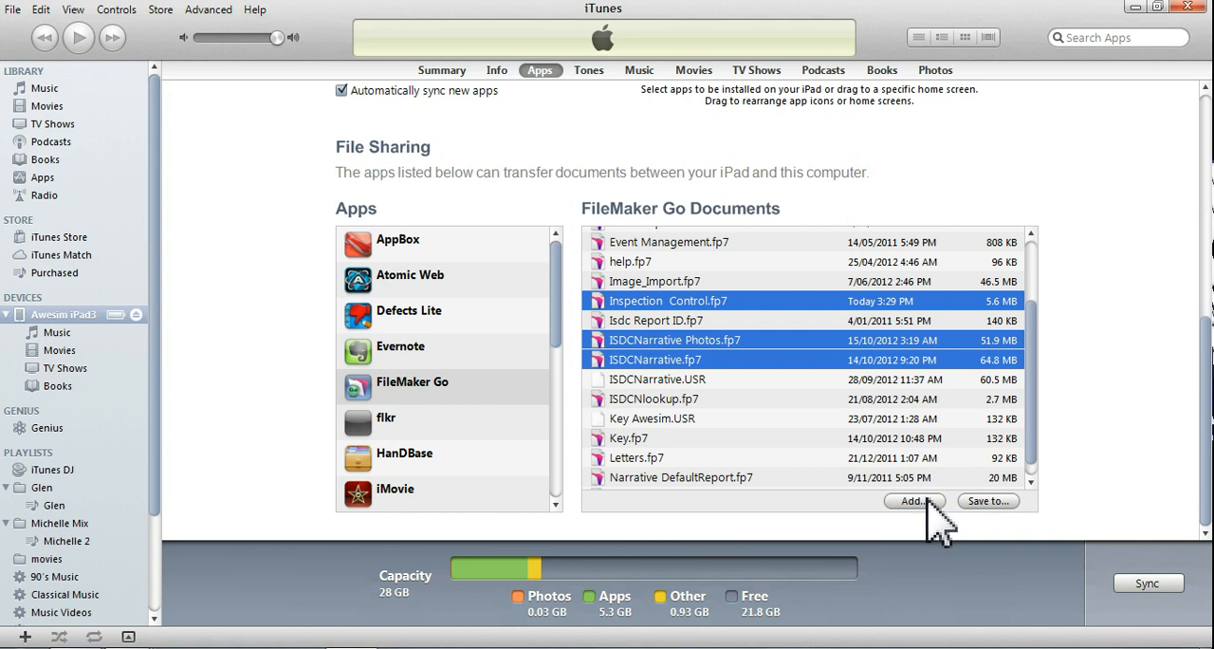
{"action": "mouse_move", "coordinate": [1001, 527]}
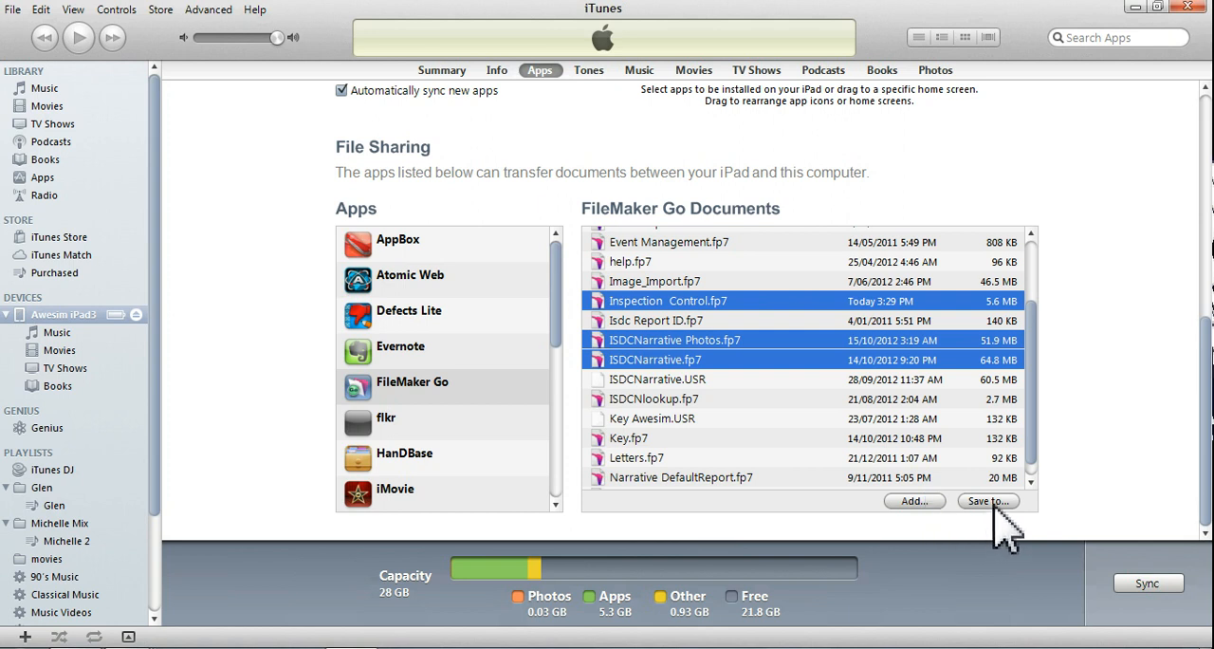
Step: Save the three selected documents to the chosen PC folder
{"action": "left_click", "coordinate": [988, 501]}
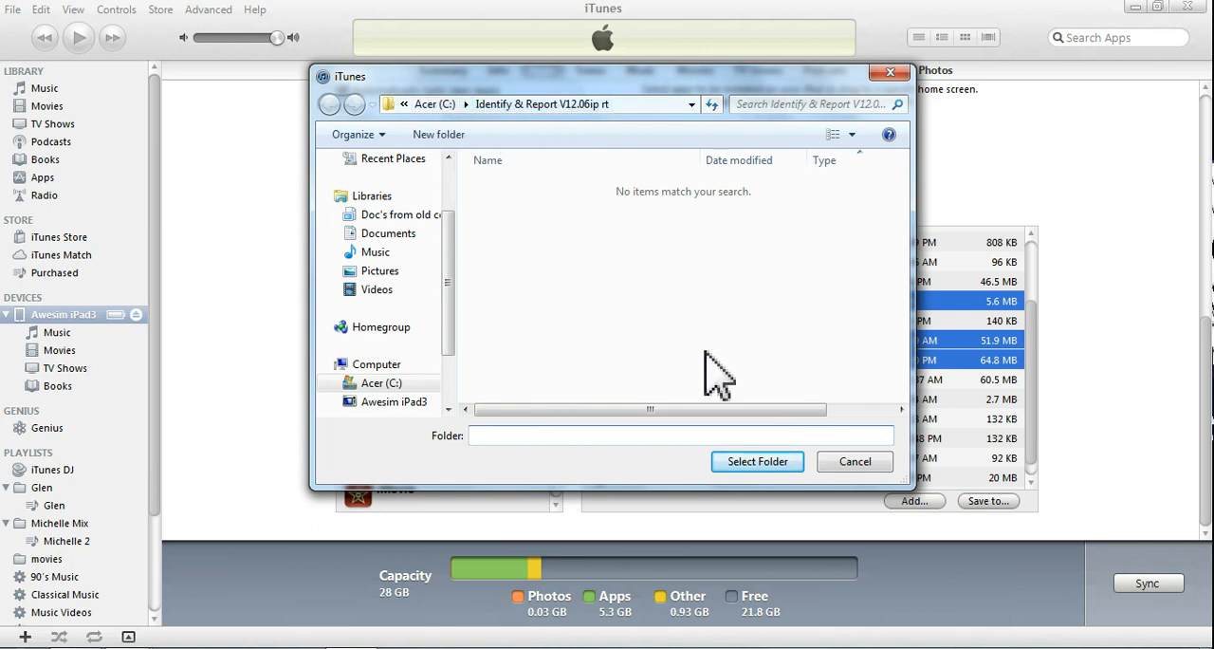
{"action": "left_click", "coordinate": [757, 461]}
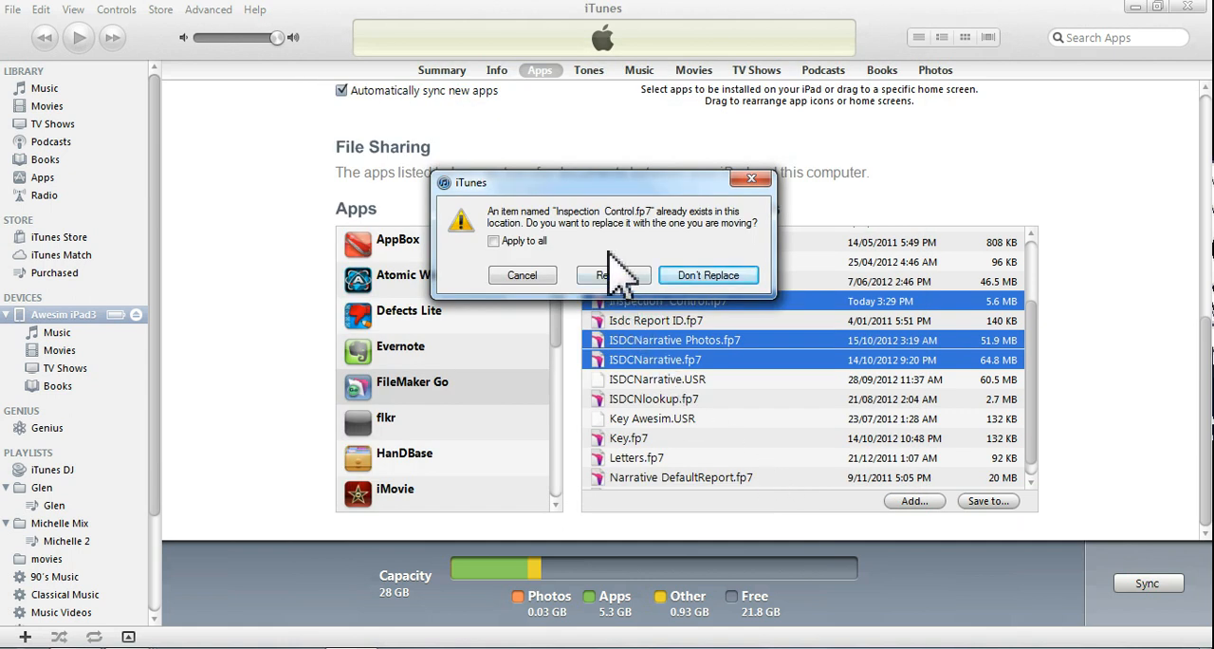
Step: Overwrite all existing copies in the PC folder using Apply to all
{"action": "left_click", "coordinate": [494, 240]}
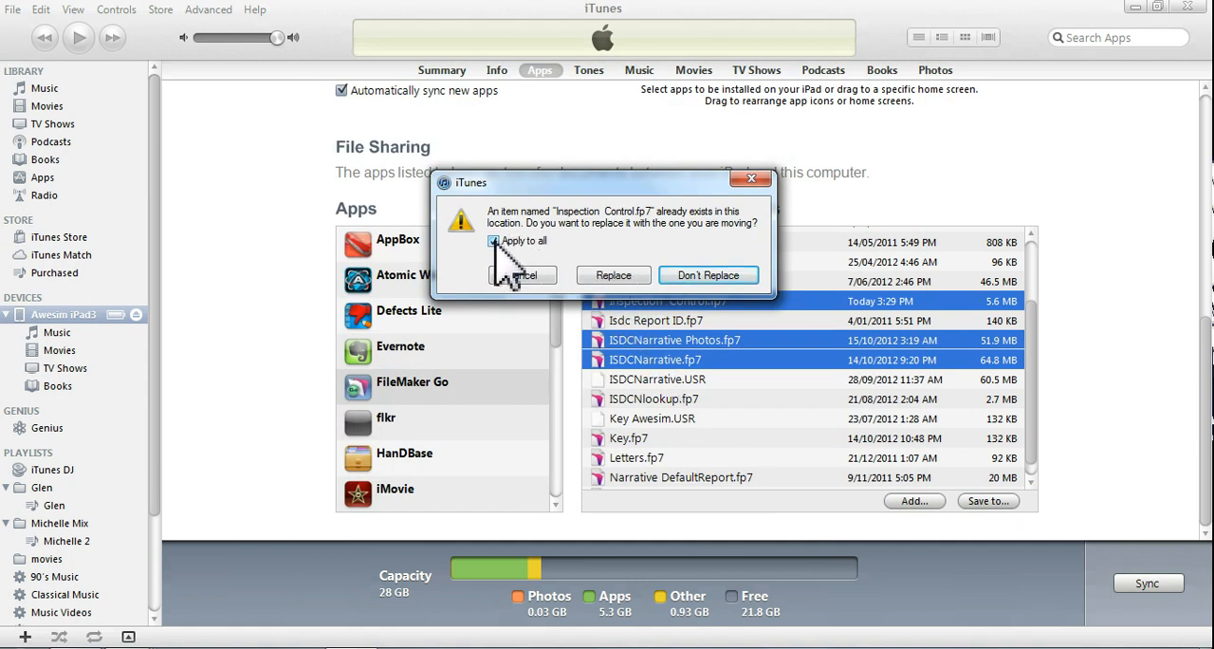
{"action": "left_click", "coordinate": [613, 275]}
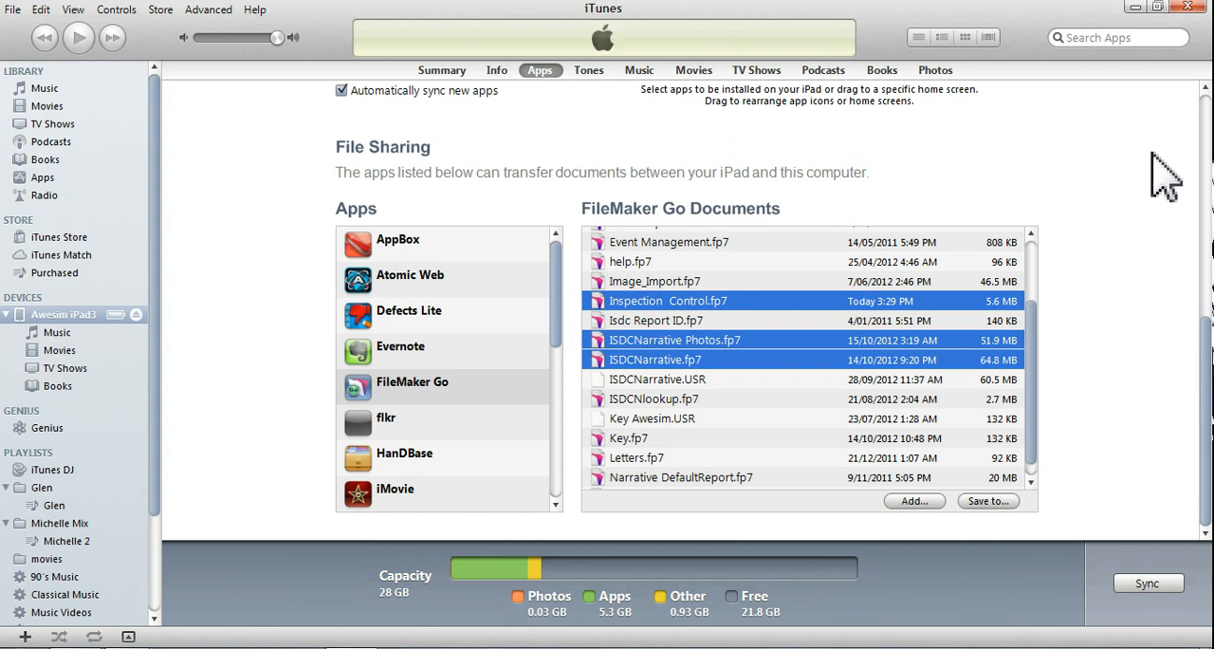
{"action": "scroll", "scroll_direction": "up", "scroll_amount": 3}
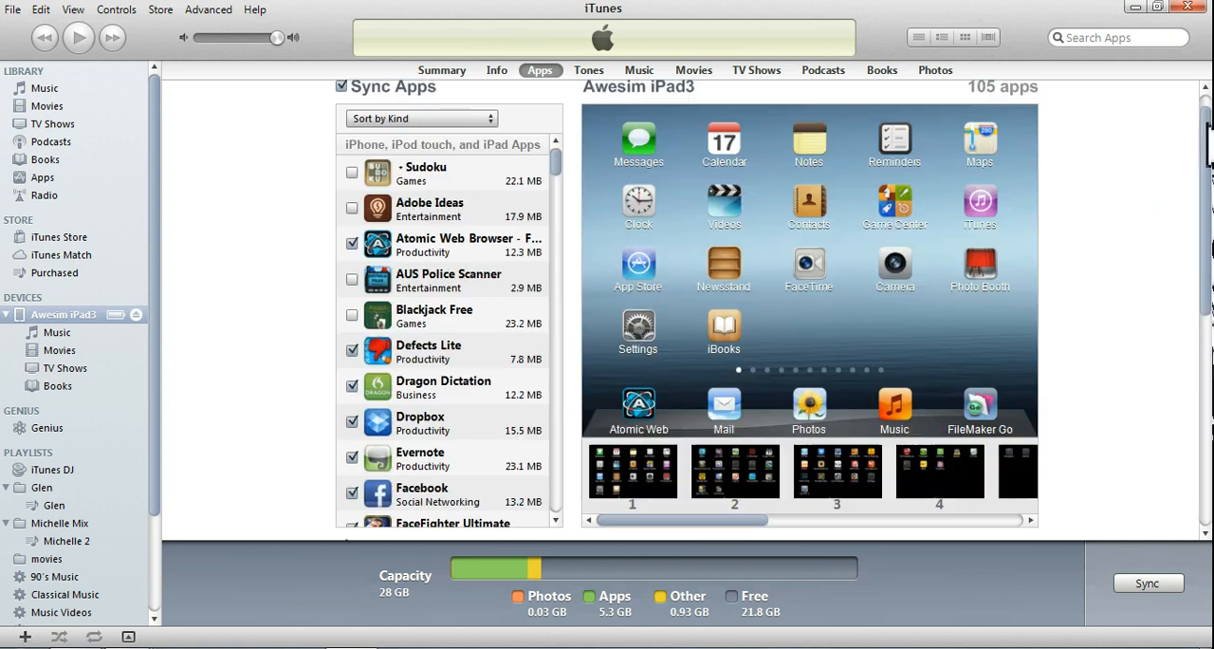
{"action": "mouse_move", "coordinate": [1139, 213]}
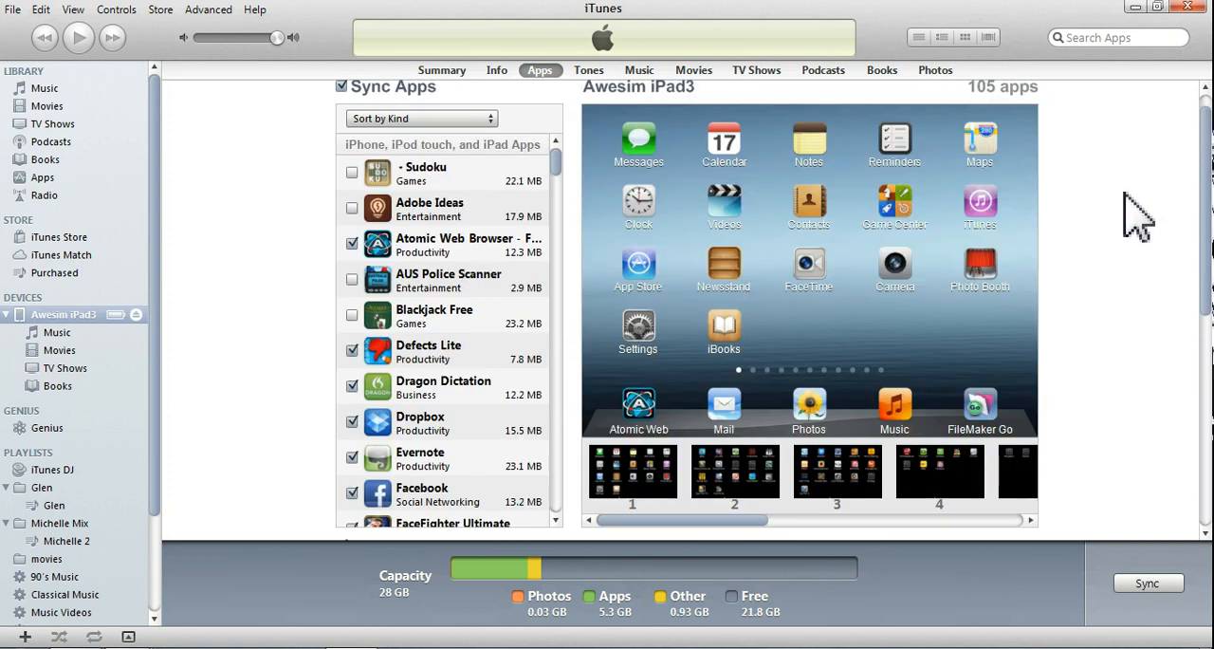